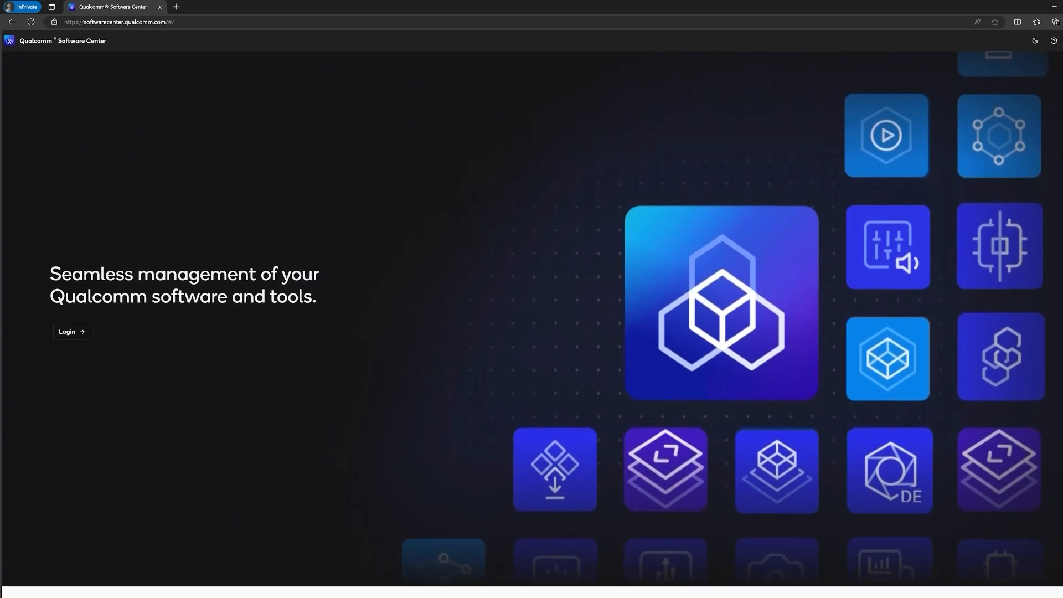
Sign in to Qualcomm Software Center in Firefox with the Qualcomm ID email and password.
{"action": "scroll", "scroll_direction": "down", "scroll_amount": 3}
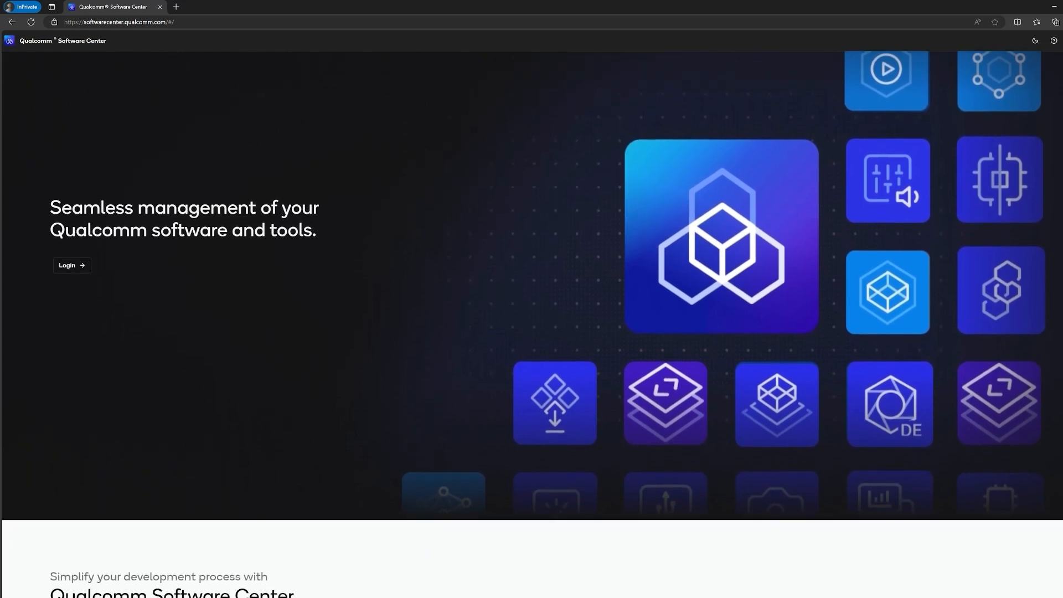
{"action": "scroll", "scroll_direction": "down", "scroll_amount": 3}
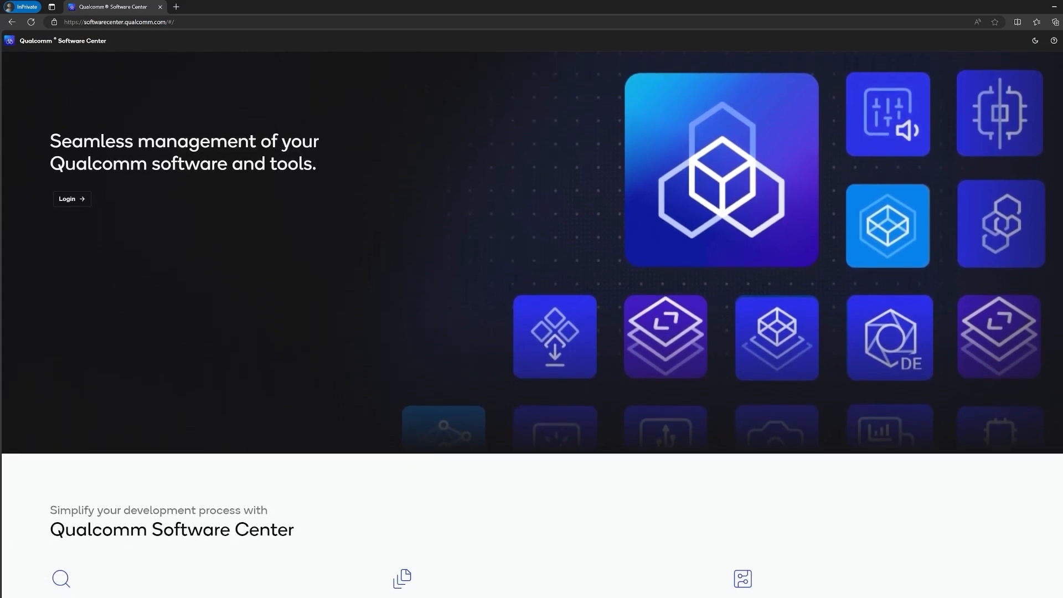
{"action": "scroll", "scroll_direction": "down", "scroll_amount": 3}
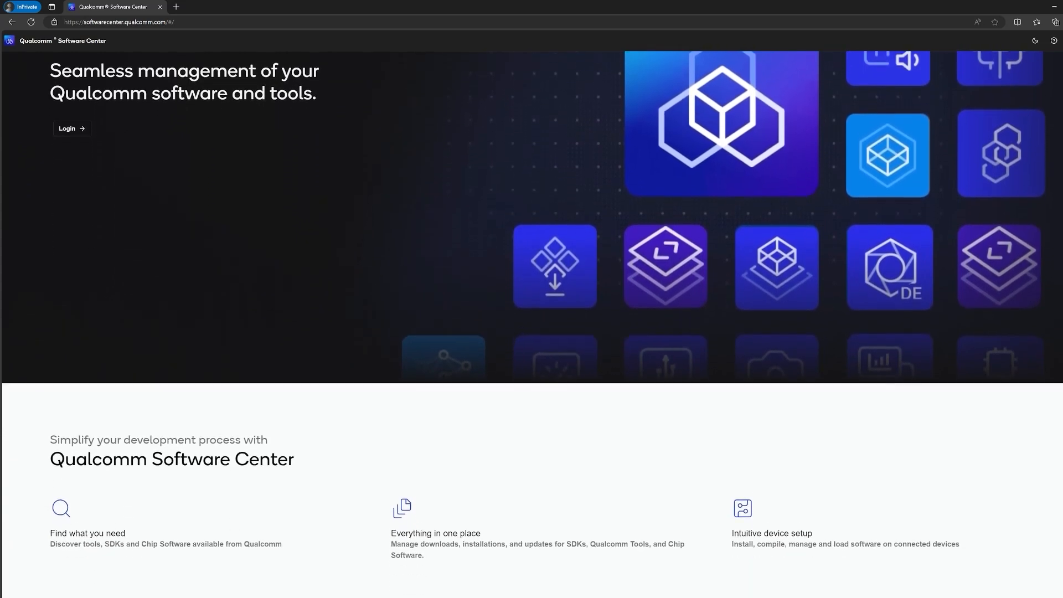
{"action": "scroll", "scroll_direction": "down", "scroll_amount": 3}
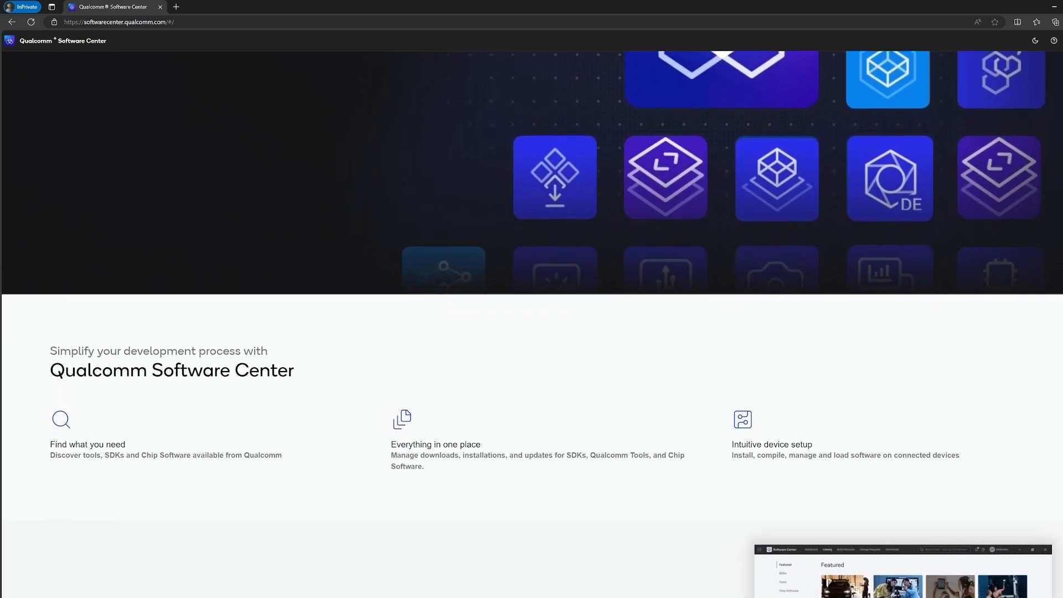
{"action": "scroll", "scroll_direction": "down", "scroll_amount": 3}
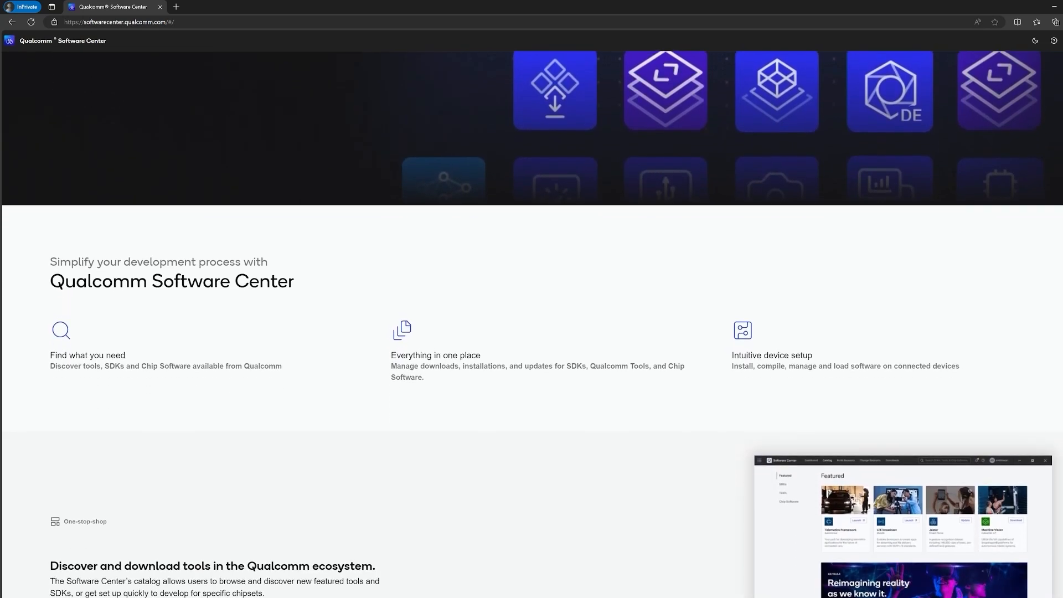
{"action": "scroll", "scroll_direction": "down", "scroll_amount": 3}
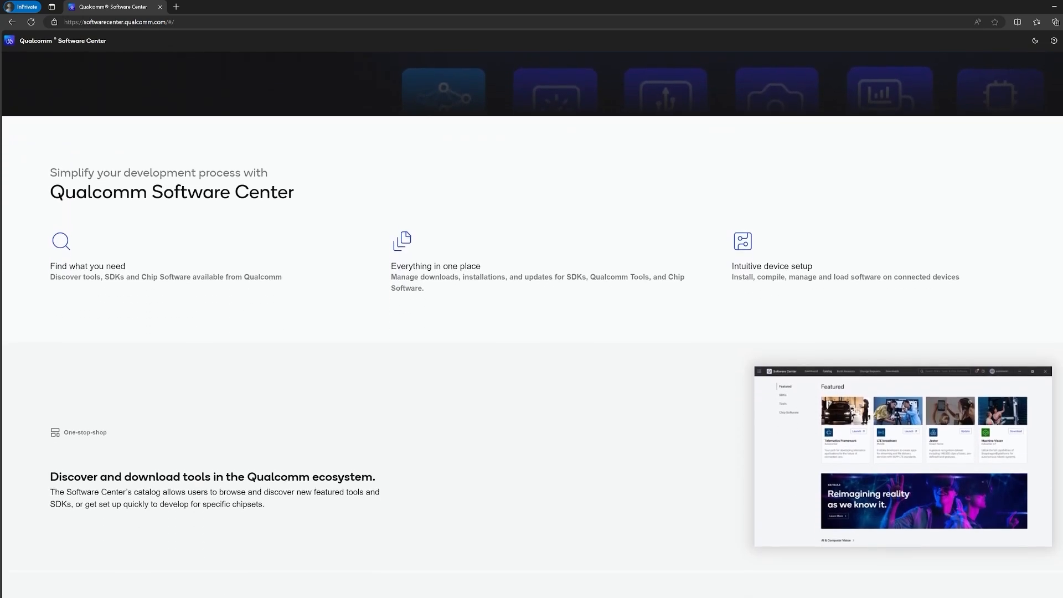
{"action": "scroll", "scroll_direction": "down", "scroll_amount": 3}
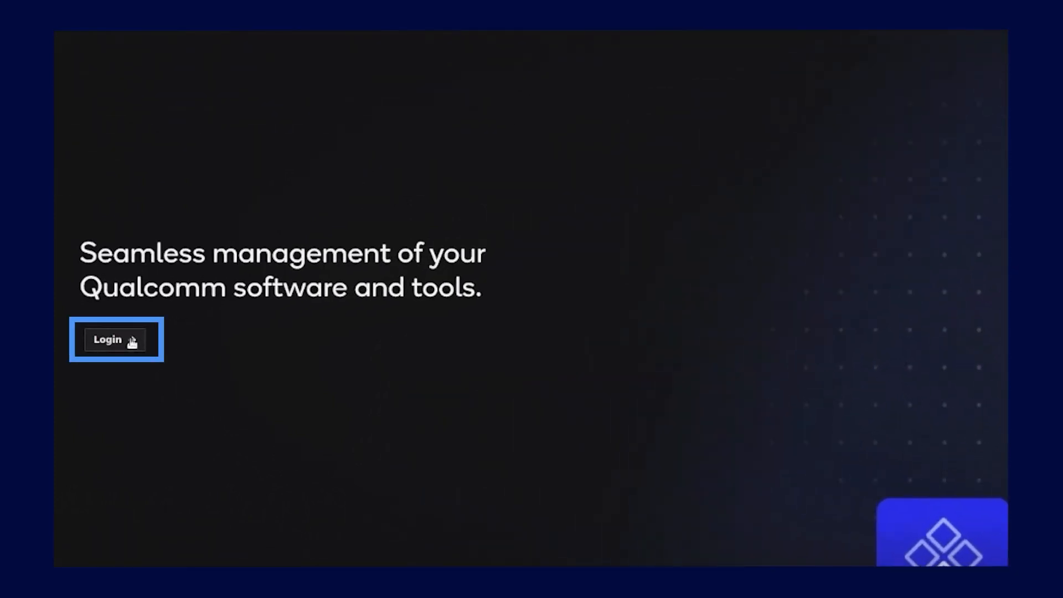
{"action": "left_click", "coordinate": [115, 338]}
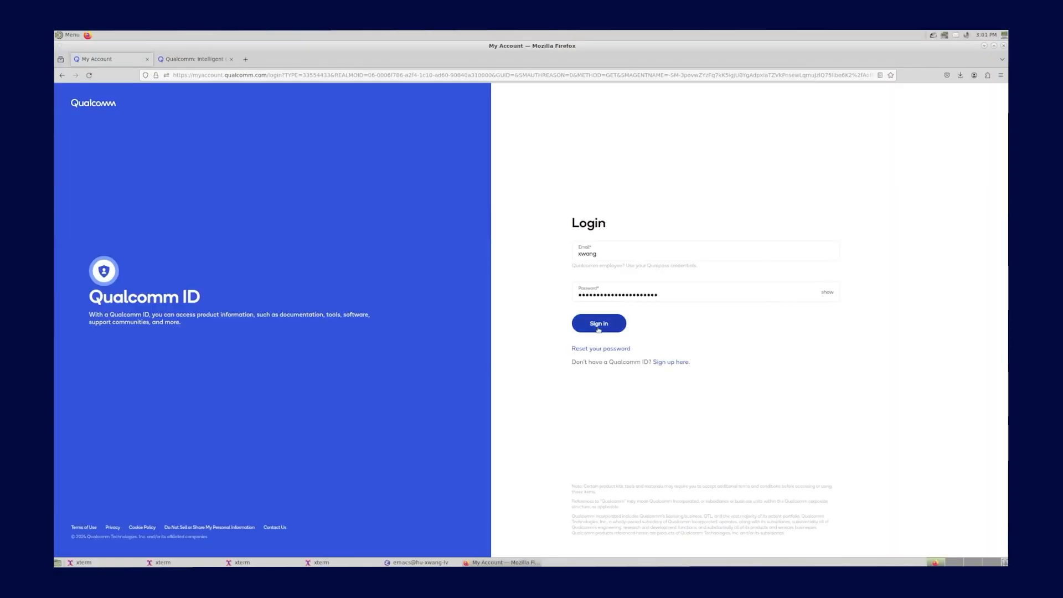
{"action": "left_click", "coordinate": [598, 324]}
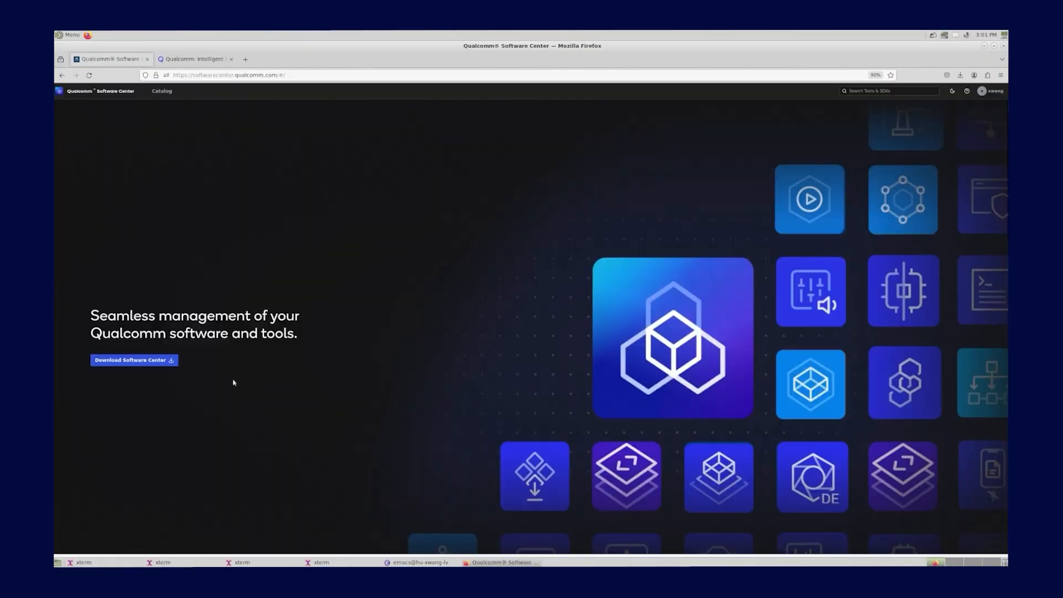
{"action": "key", "text": "F11"}
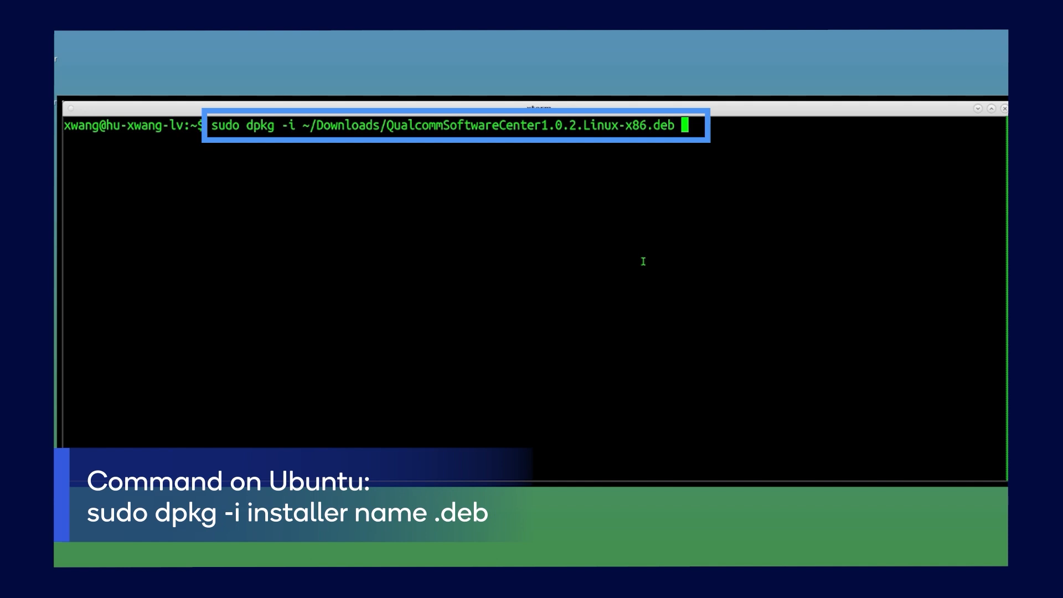
Run sudo dpkg -i to install QualcommSoftwareCenter1.0.2.Linux-x86.deb from Downloads.
{"action": "key", "text": "Return"}
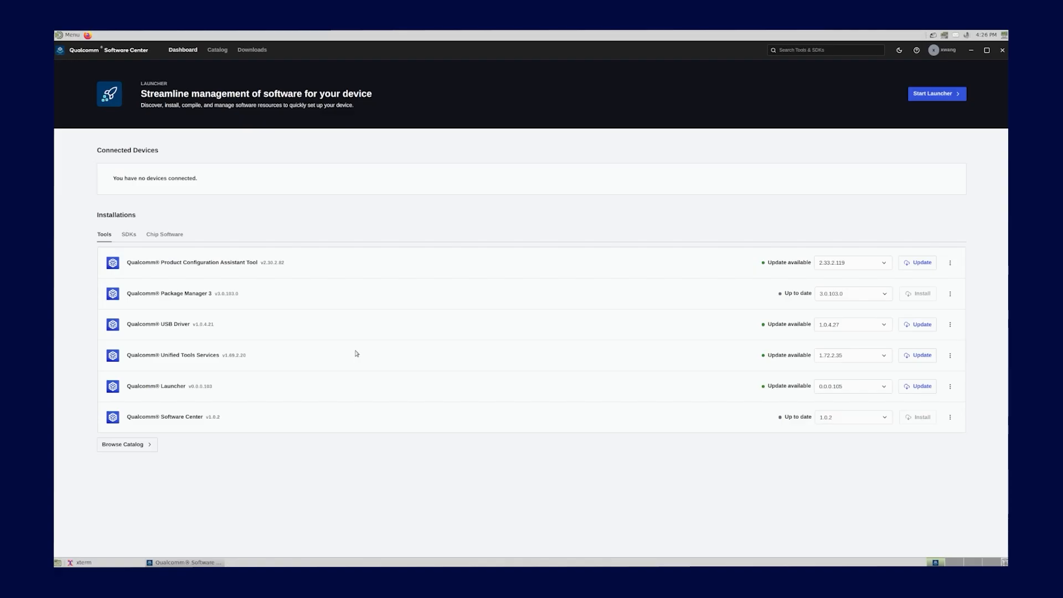
{"action": "mouse_move", "coordinate": [825, 136]}
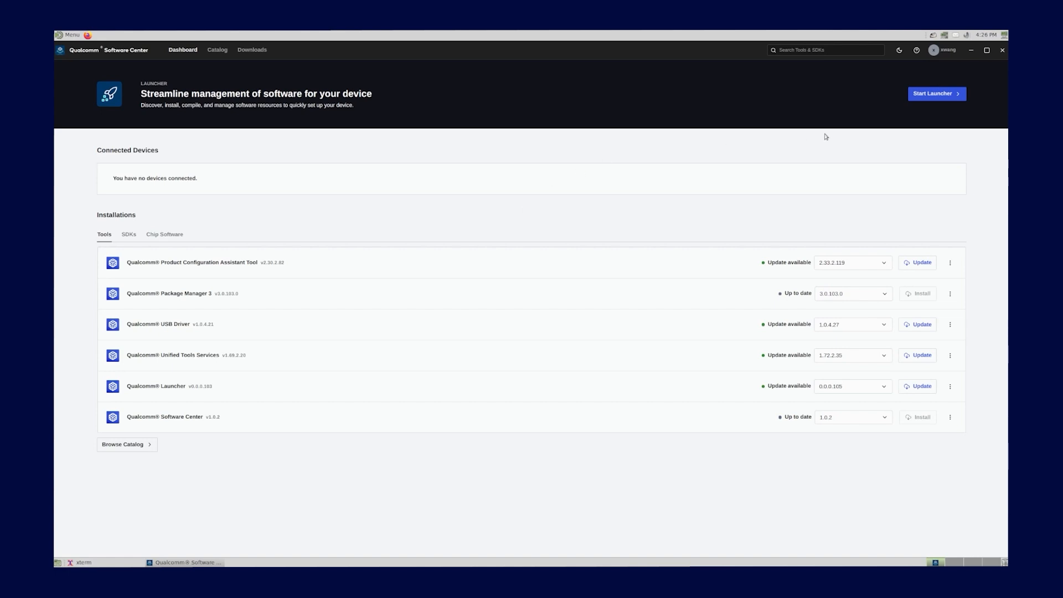
{"action": "mouse_move", "coordinate": [925, 94]}
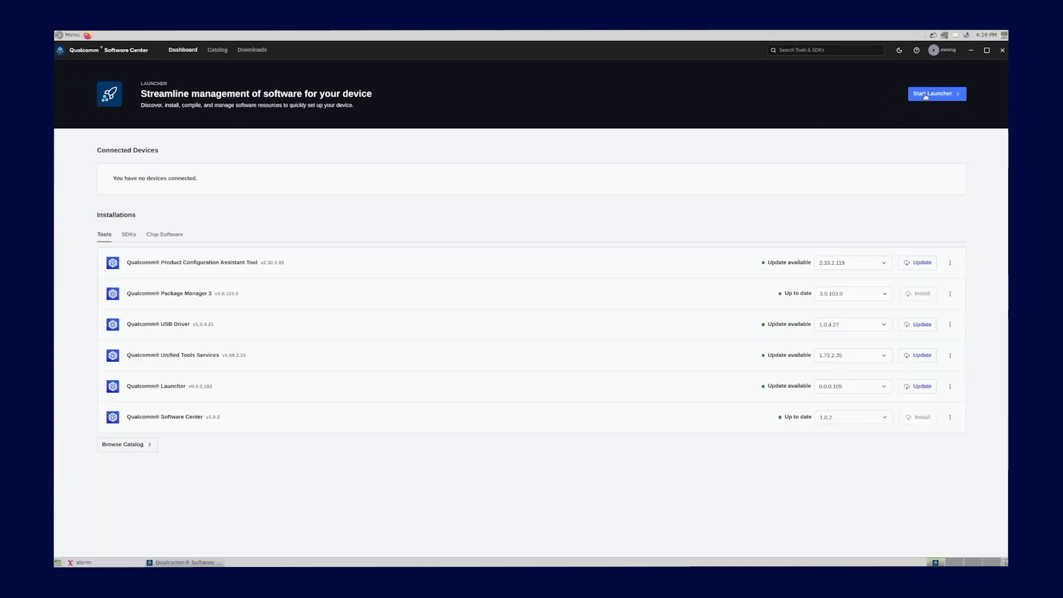
Start the Launcher from the dashboard to reach the Specify Environment form.
{"action": "left_click", "coordinate": [936, 94]}
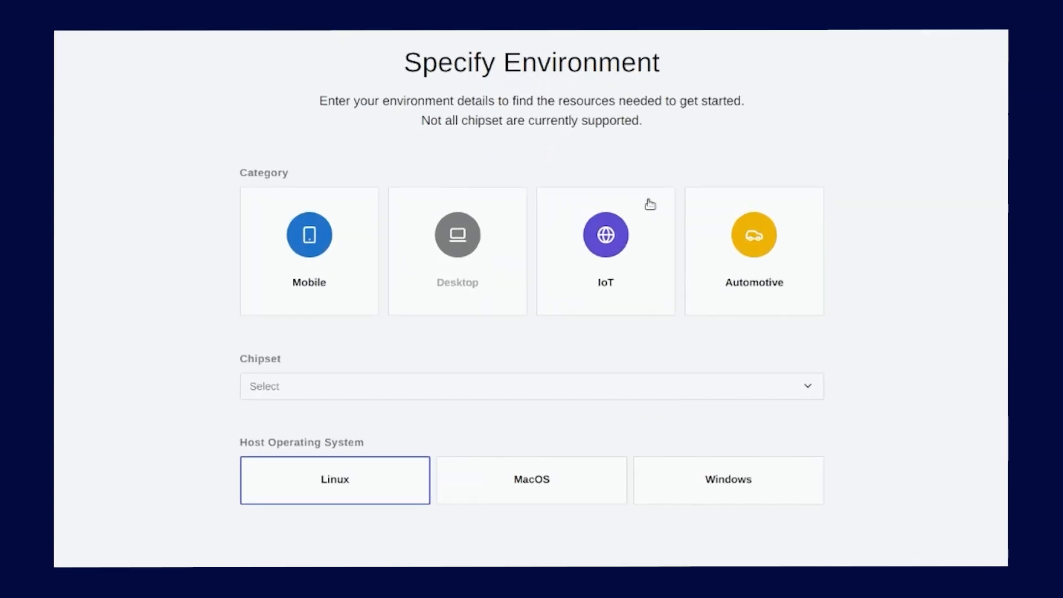
Choose IoT category, QCM6490 chipset, Linux host OS and LE target OS, then continue.
{"action": "left_click", "coordinate": [605, 250]}
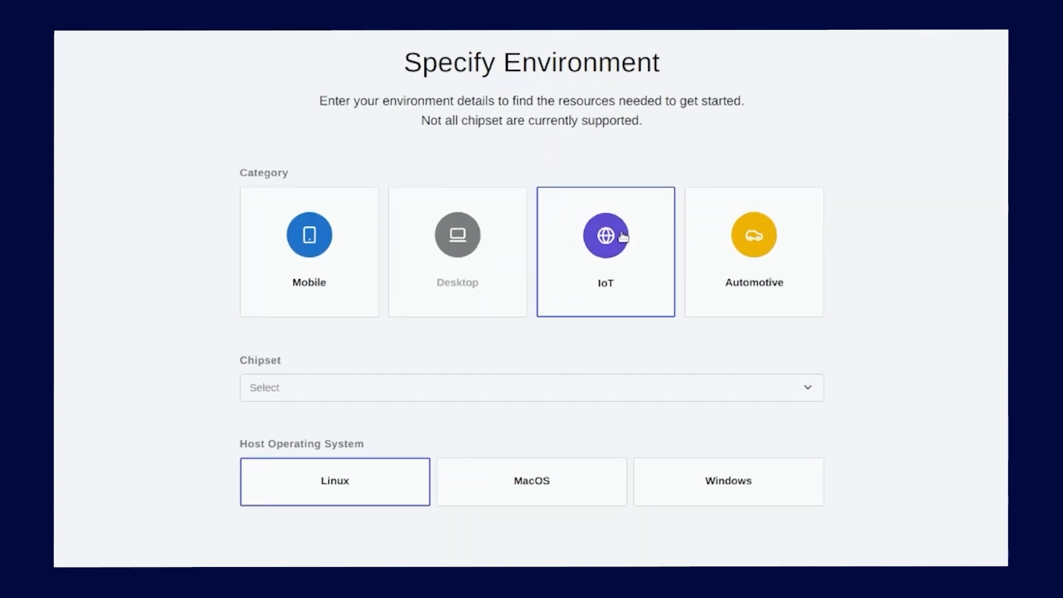
{"action": "left_click", "coordinate": [474, 387]}
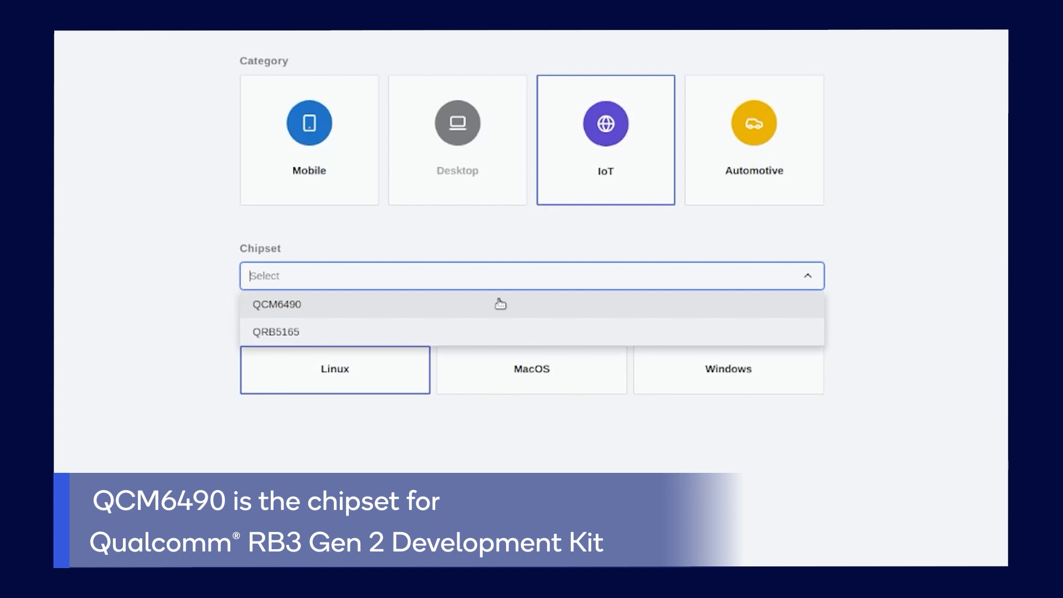
{"action": "left_click", "coordinate": [275, 304]}
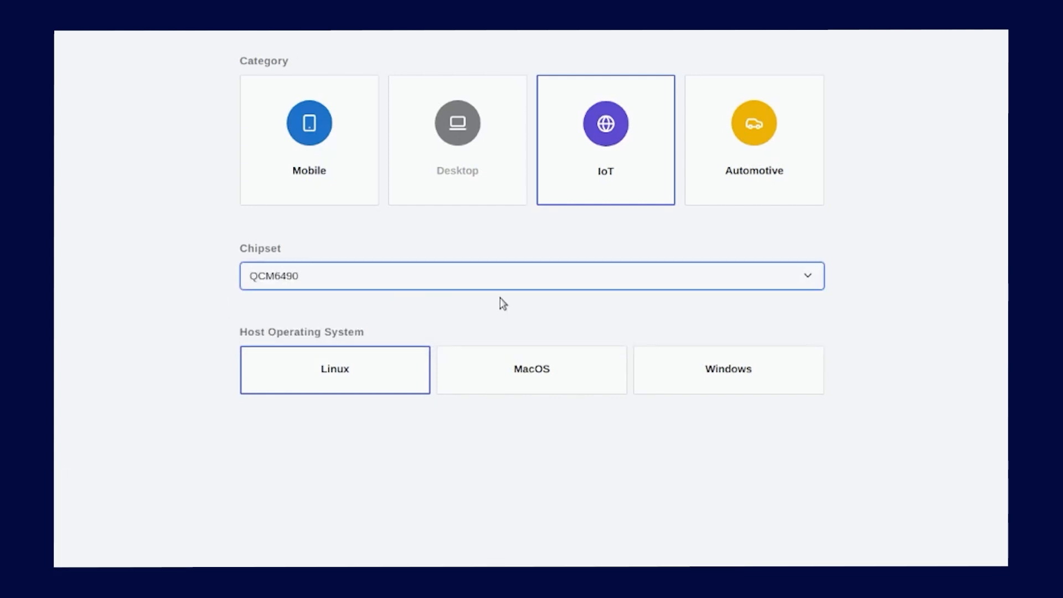
{"action": "left_click", "coordinate": [334, 369]}
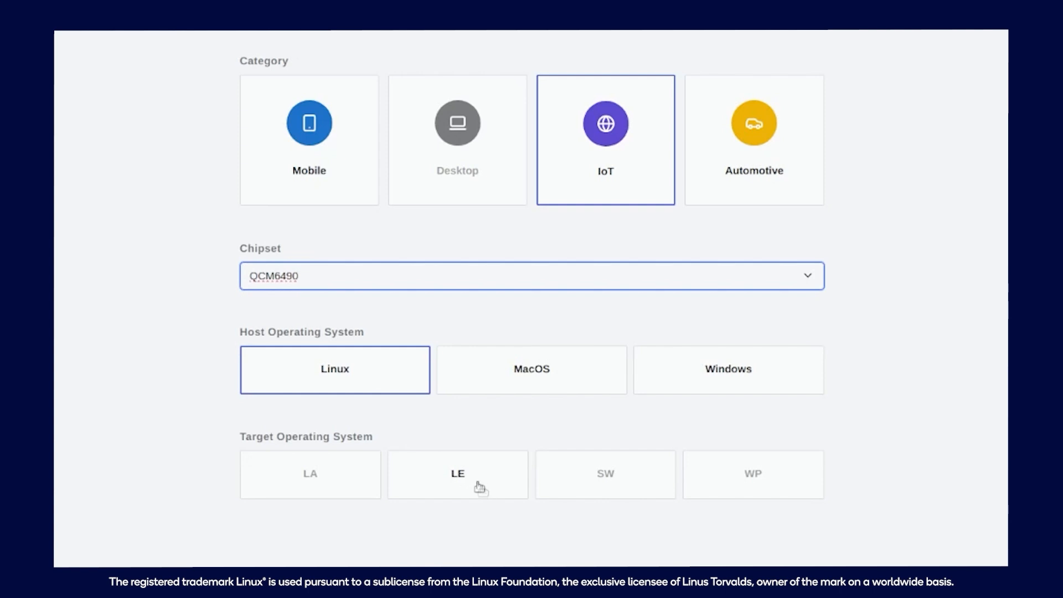
{"action": "left_click", "coordinate": [457, 474]}
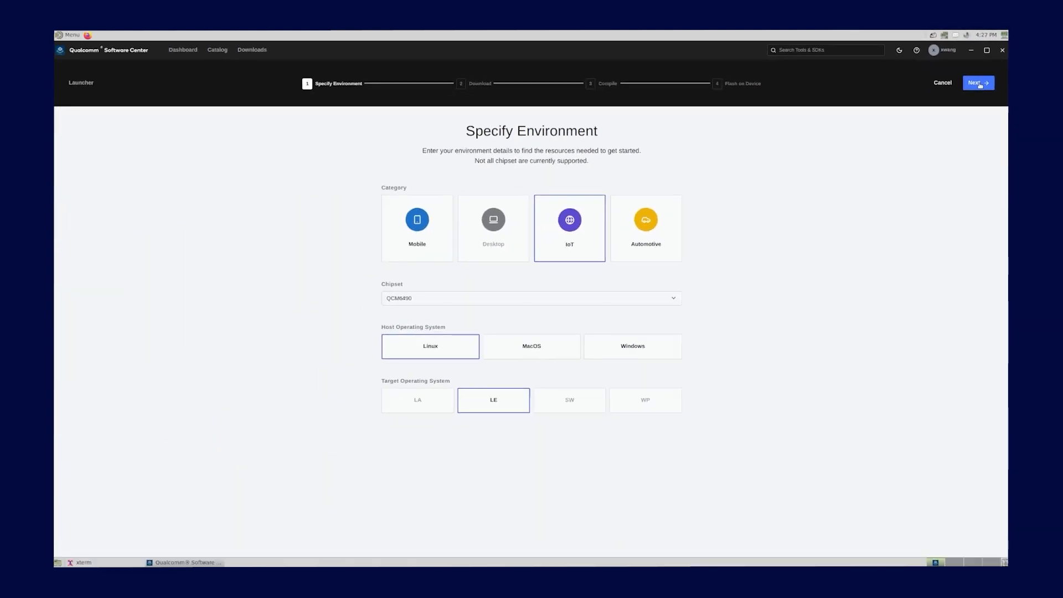
{"action": "left_click", "coordinate": [978, 82]}
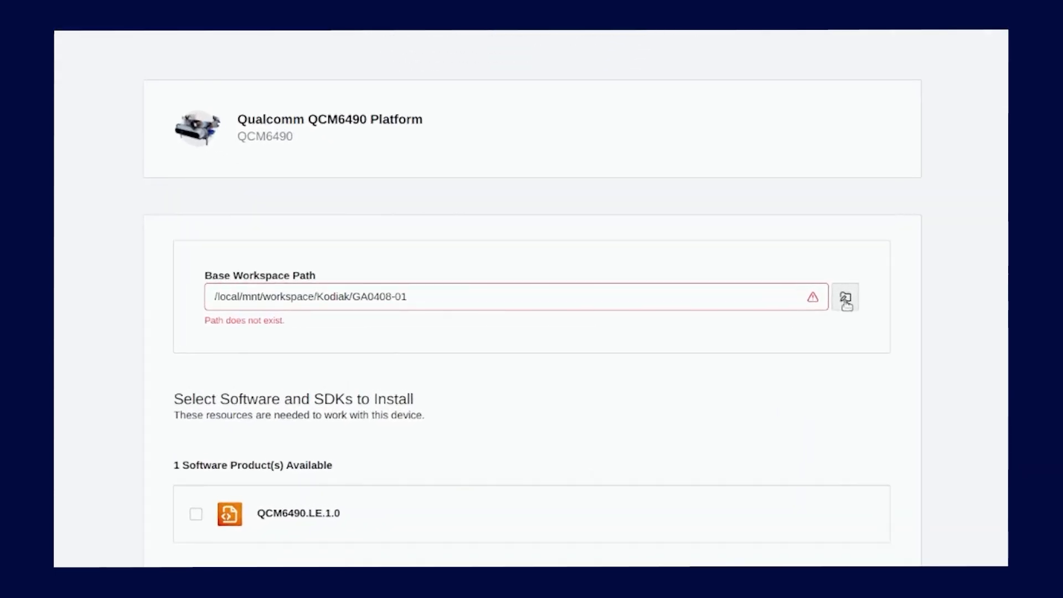
Set the workspace to /local/mnt/workspace/Kodiak/GA0528 and check QCM6490.LE.1.0 for install.
{"action": "left_click", "coordinate": [845, 297]}
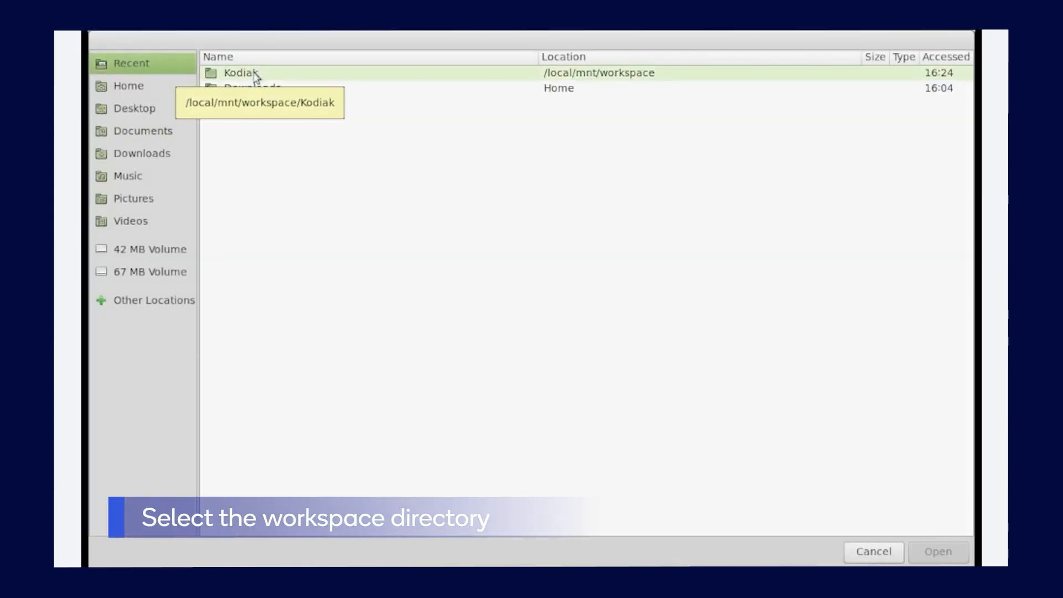
{"action": "double_click", "coordinate": [241, 73]}
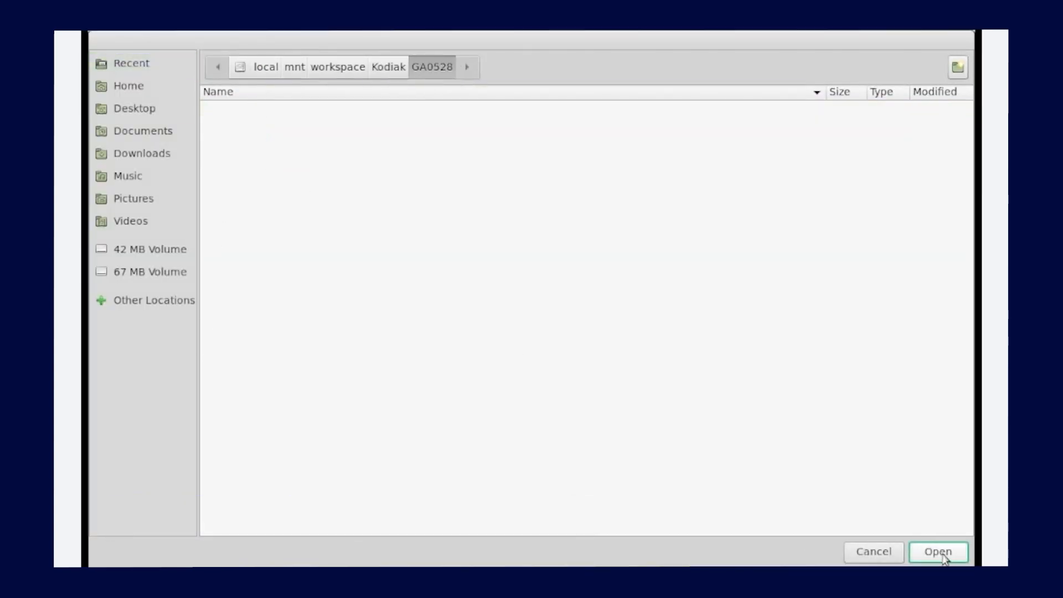
{"action": "left_click", "coordinate": [939, 552]}
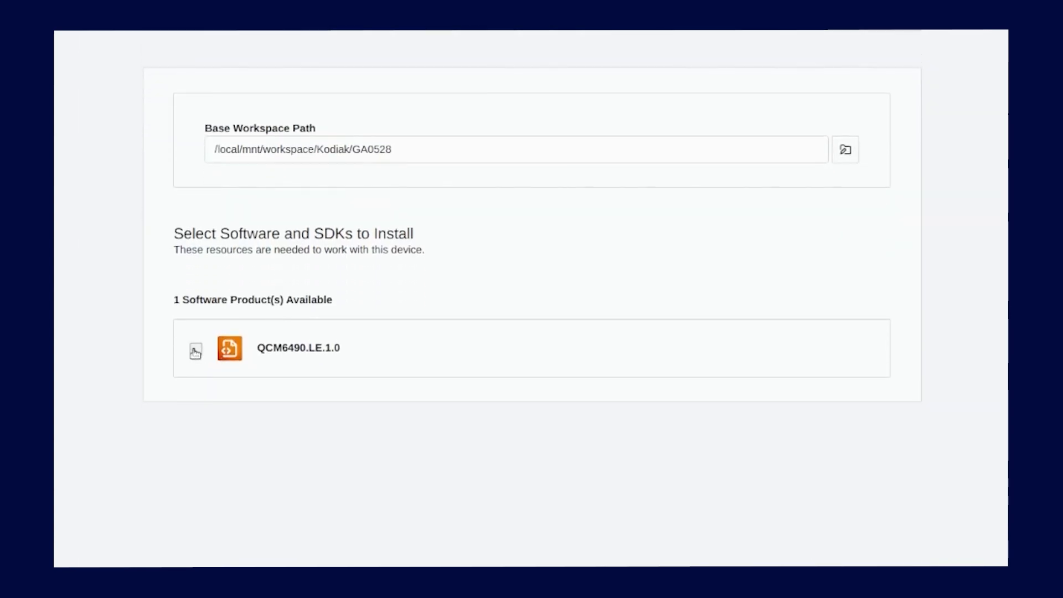
{"action": "left_click", "coordinate": [196, 348]}
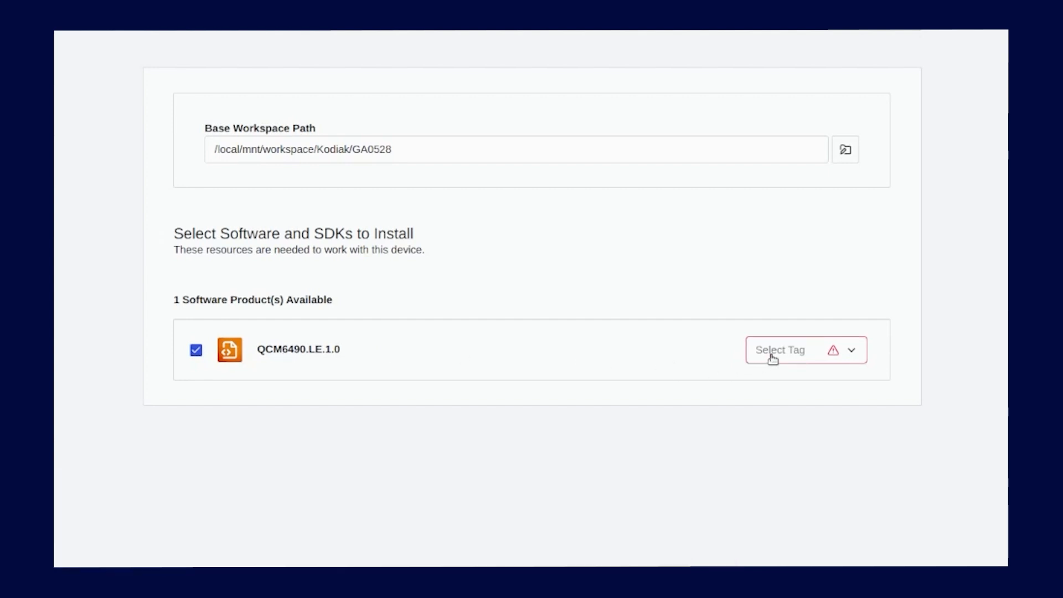
Pick release tag r00163.5 for QCM6490.LE.1.0 and list the available distributions.
{"action": "left_click", "coordinate": [806, 350]}
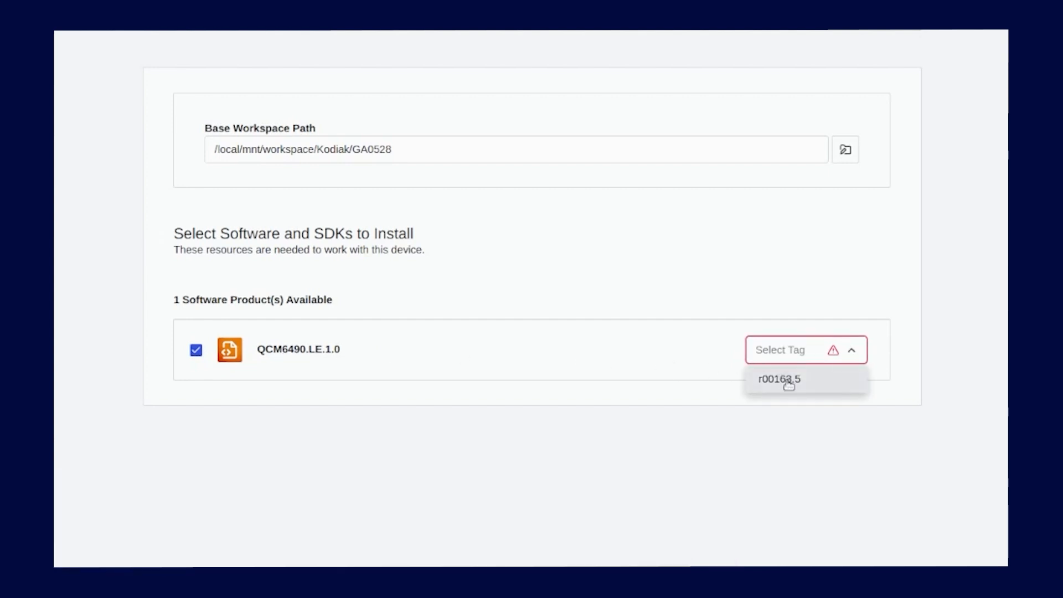
{"action": "left_click", "coordinate": [284, 349]}
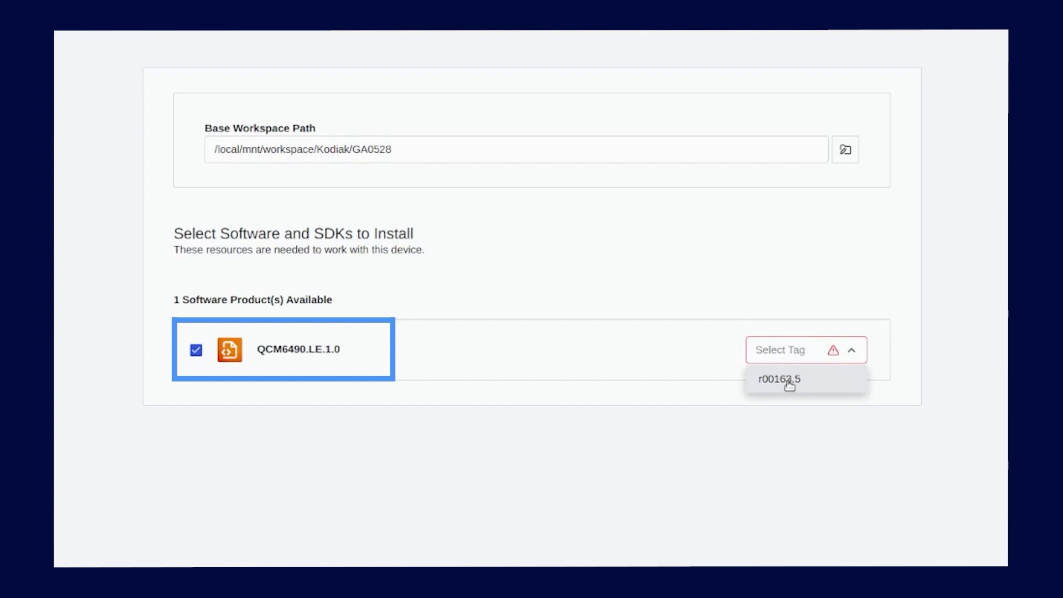
{"action": "left_click", "coordinate": [777, 379]}
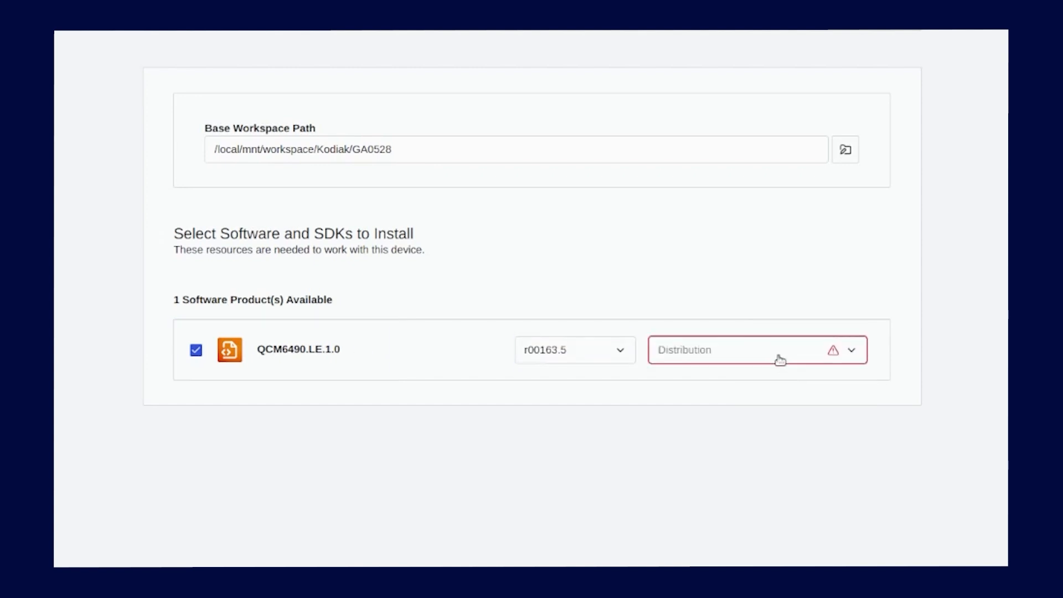
{"action": "left_click", "coordinate": [756, 350]}
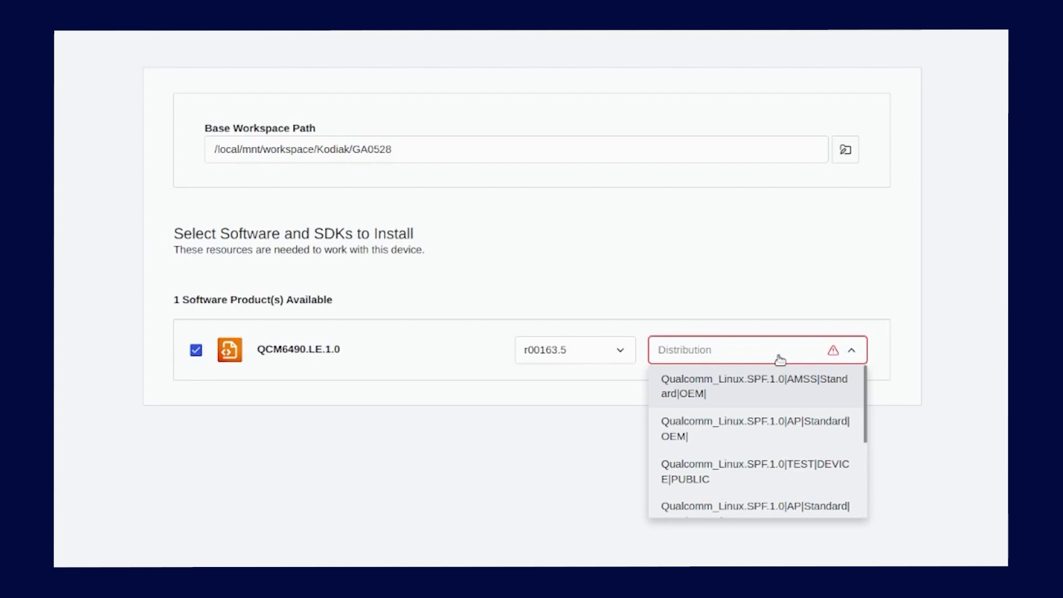
{"action": "mouse_move", "coordinate": [786, 397]}
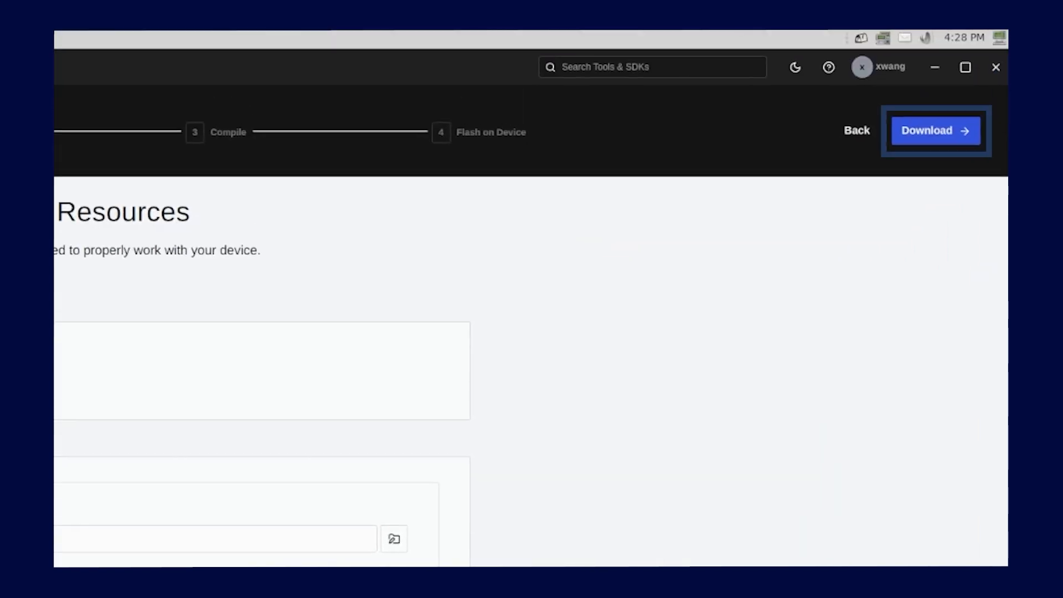
{"action": "mouse_move", "coordinate": [923, 140]}
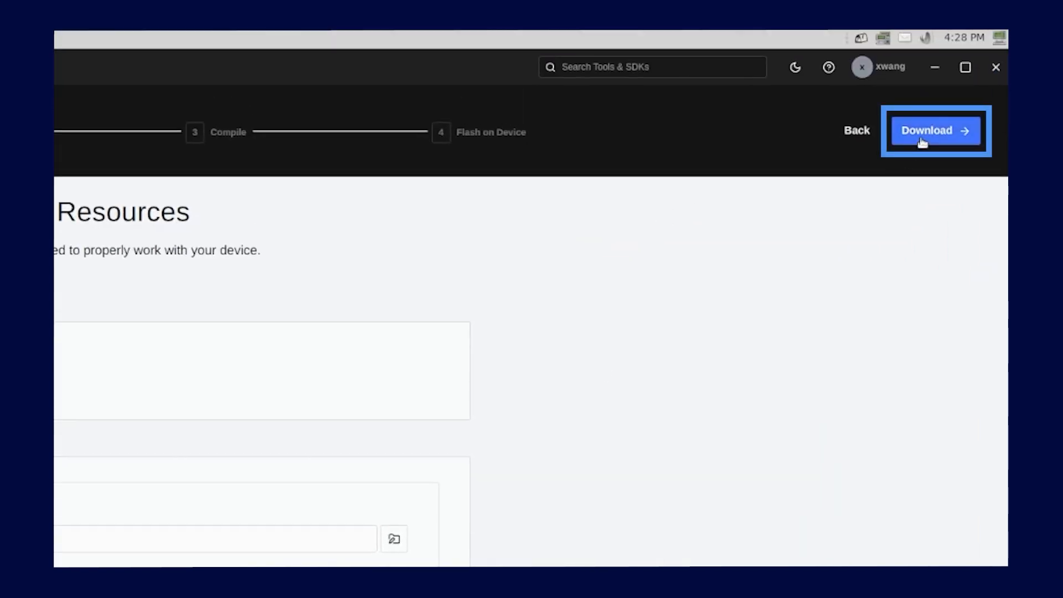
Download QCM6490.LE.1.0 r00163.5 with AMSS Standard OEM and watch its sync log complete.
{"action": "left_click", "coordinate": [934, 130]}
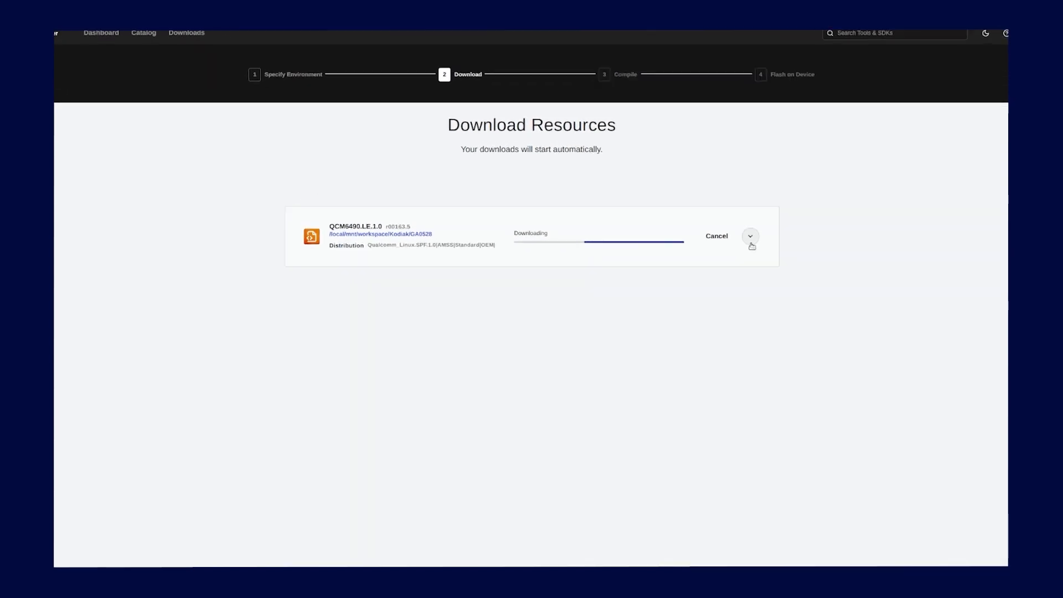
{"action": "left_click", "coordinate": [750, 236]}
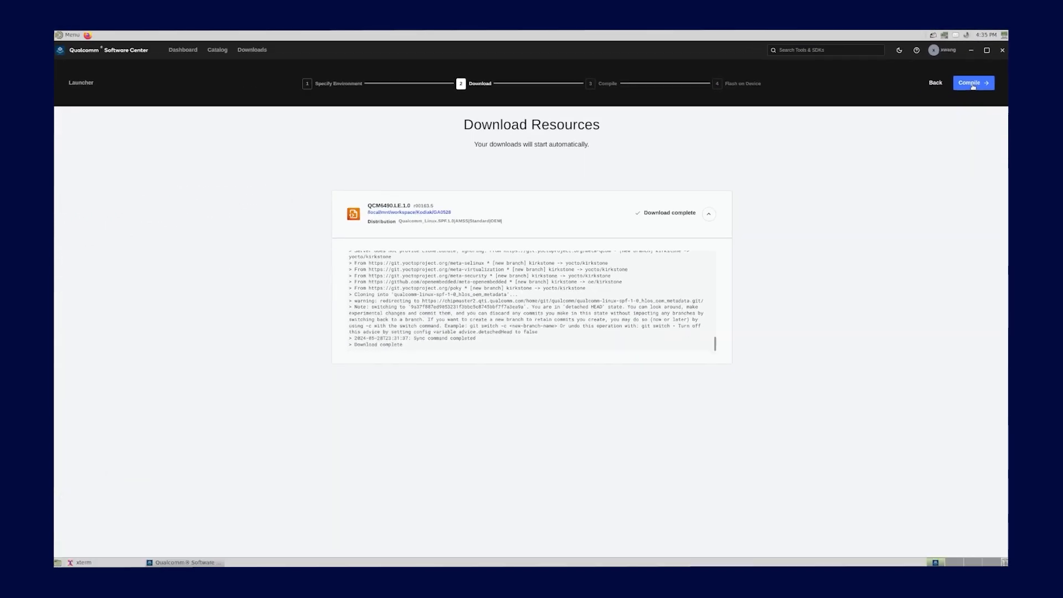
Start compiling QCM6490.LE.1.0 and repeatedly check the ADSP.HT.5.5.c8 build log for progress.
{"action": "left_click", "coordinate": [972, 82]}
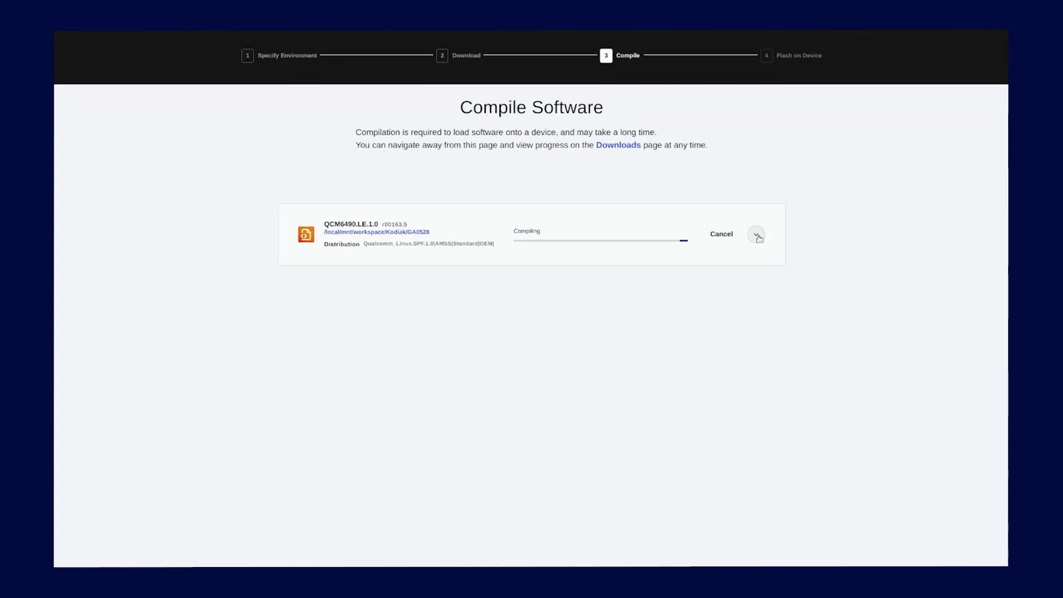
{"action": "left_click", "coordinate": [757, 235]}
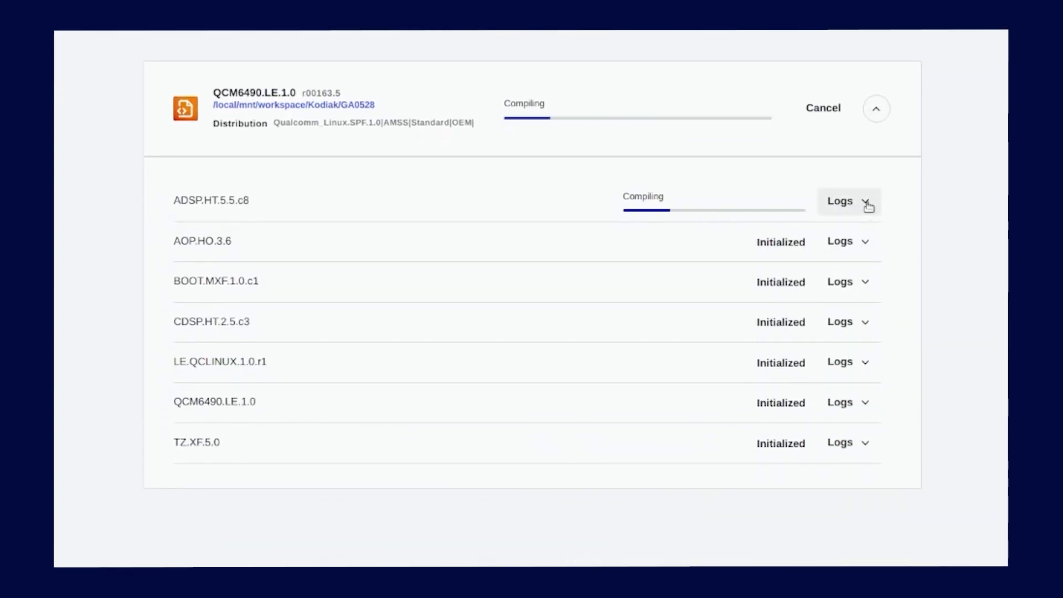
{"action": "left_click", "coordinate": [849, 201]}
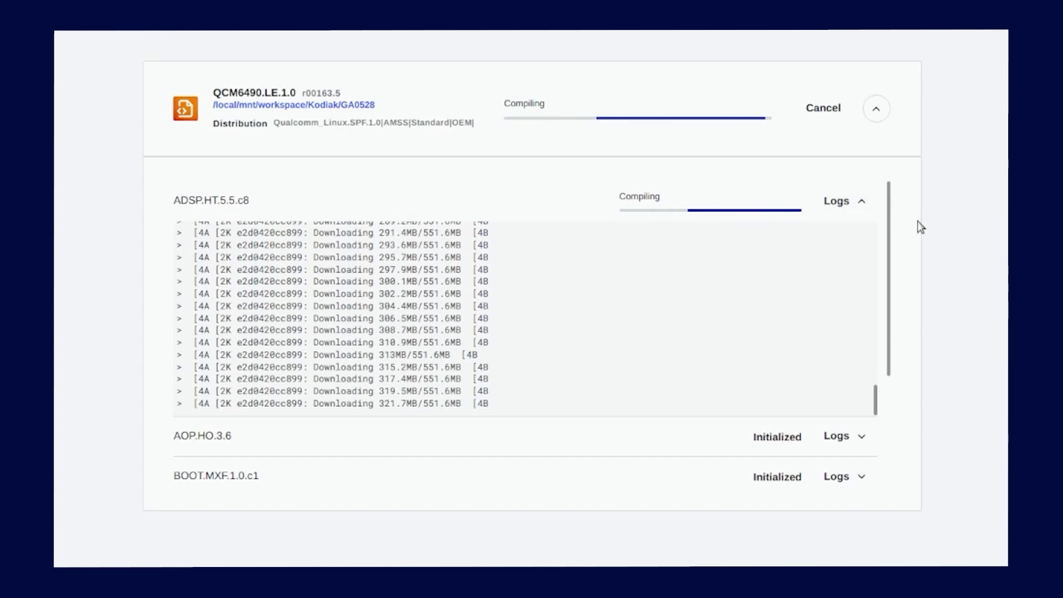
{"action": "left_click", "coordinate": [844, 201]}
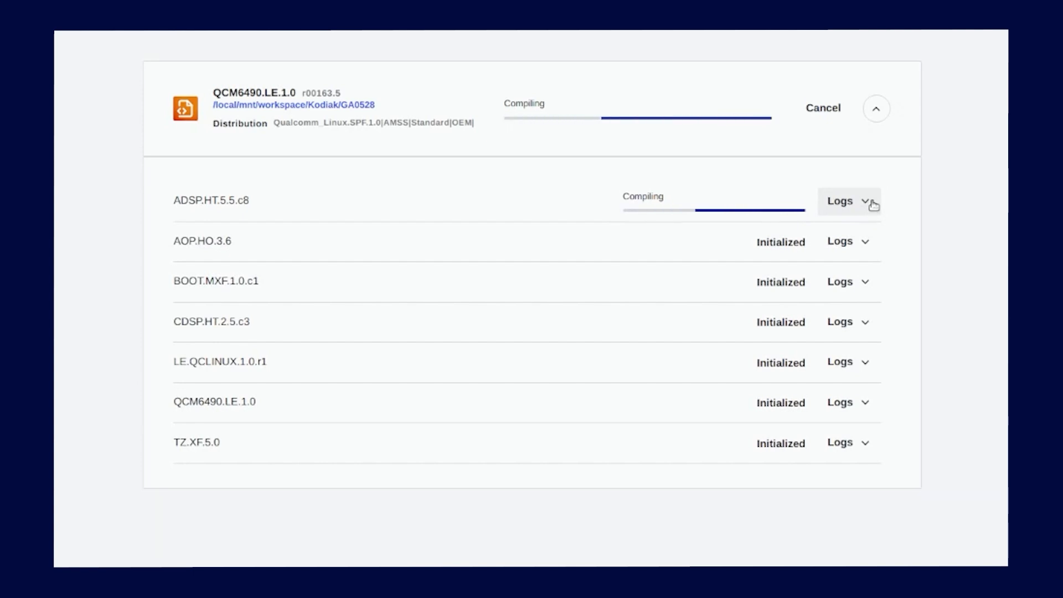
{"action": "left_click", "coordinate": [848, 200]}
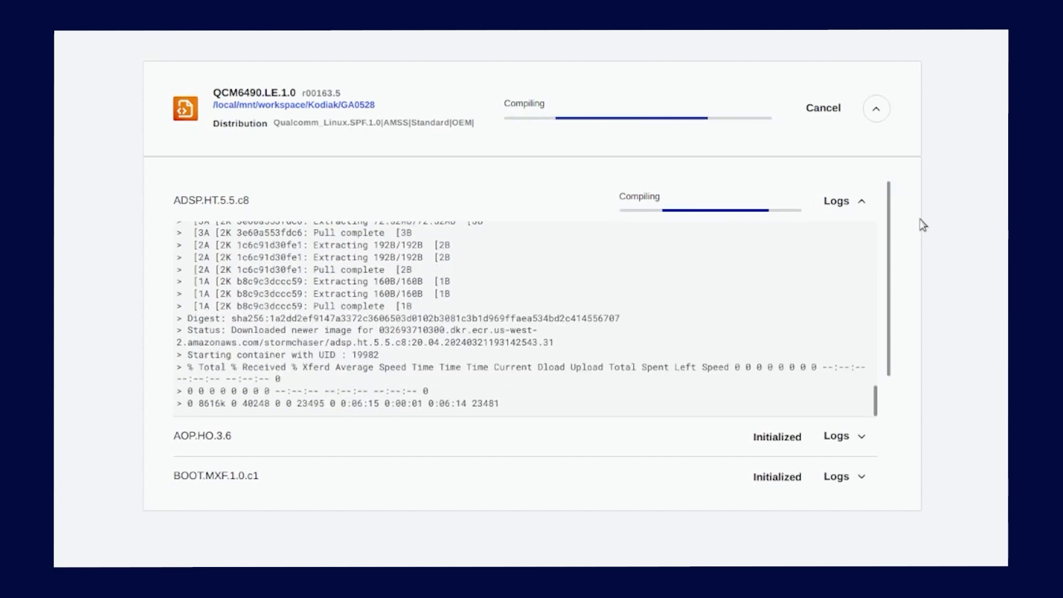
{"action": "left_click", "coordinate": [846, 200]}
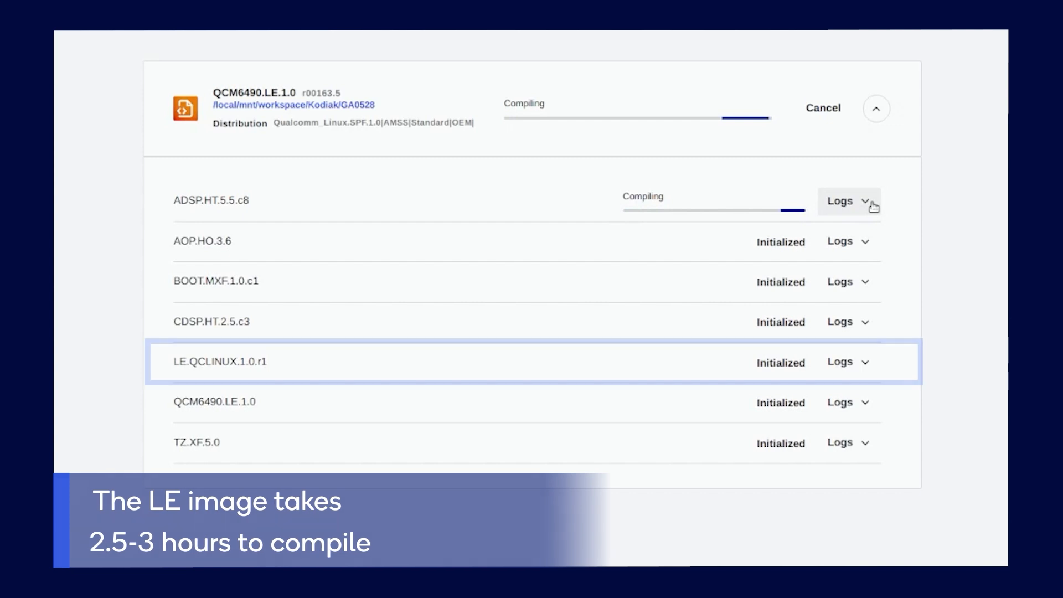
{"action": "left_click", "coordinate": [840, 201]}
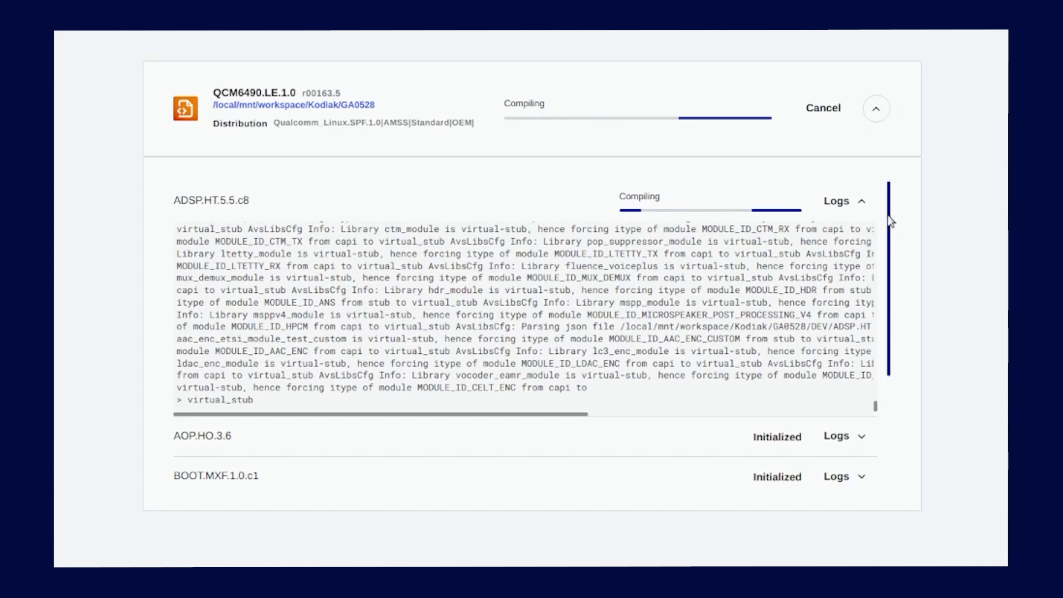
{"action": "left_click", "coordinate": [842, 200]}
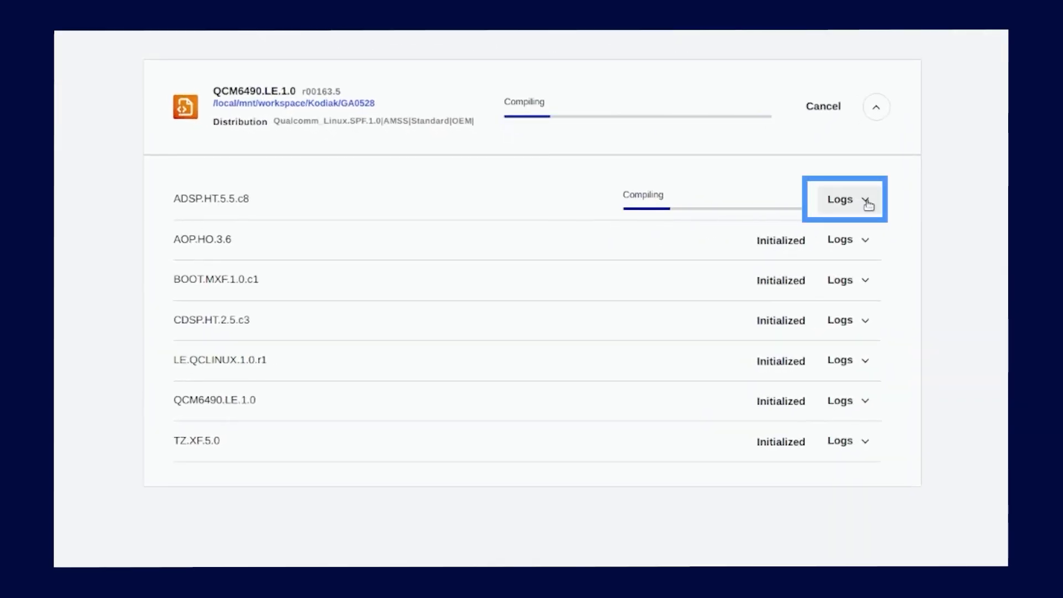
{"action": "left_click", "coordinate": [843, 199]}
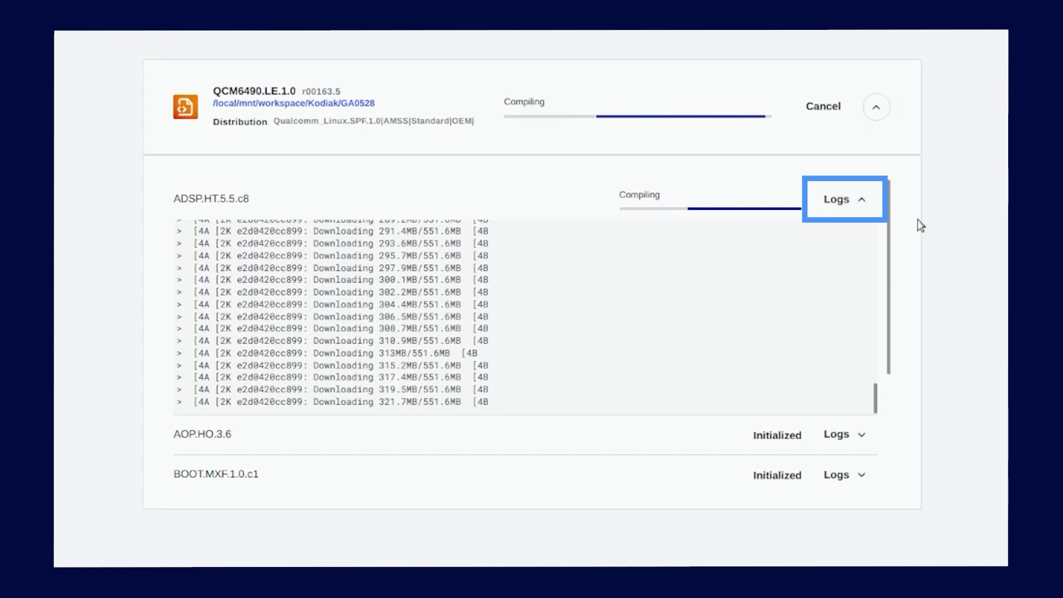
{"action": "left_click", "coordinate": [844, 199]}
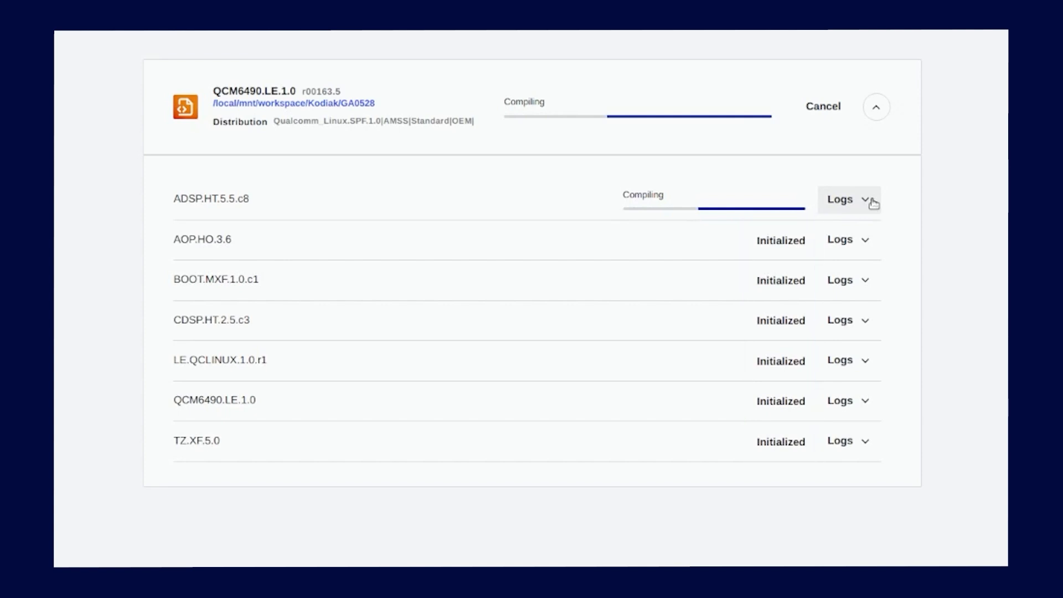
{"action": "left_click", "coordinate": [847, 200]}
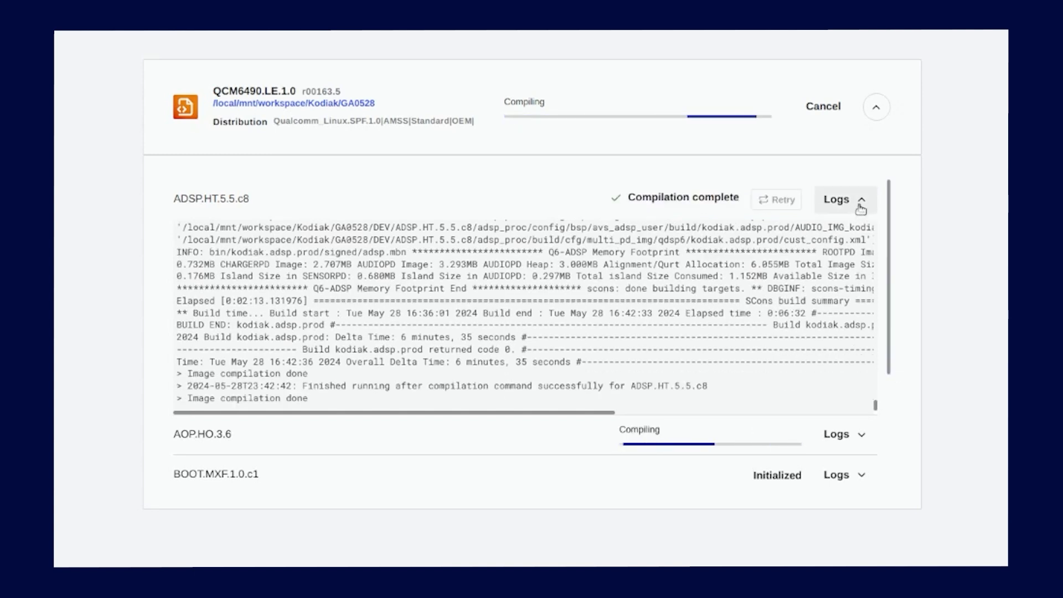
{"action": "mouse_move", "coordinate": [653, 205]}
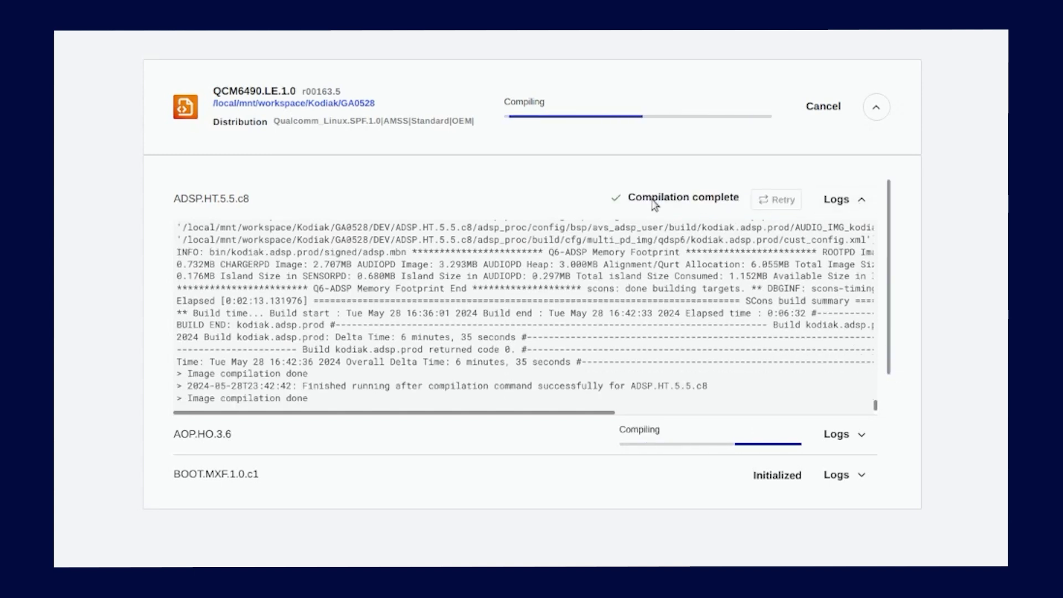
Collapse the finished ADSP.HT.5.5.c8 log and view the AOP.HO.3.6 build output.
{"action": "left_click", "coordinate": [846, 199]}
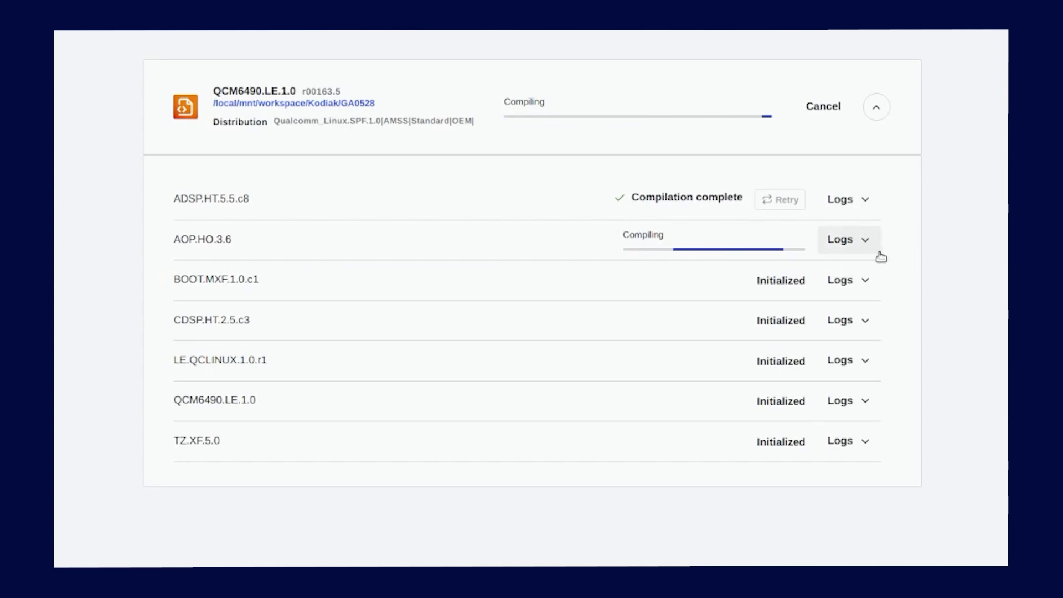
{"action": "left_click", "coordinate": [441, 360]}
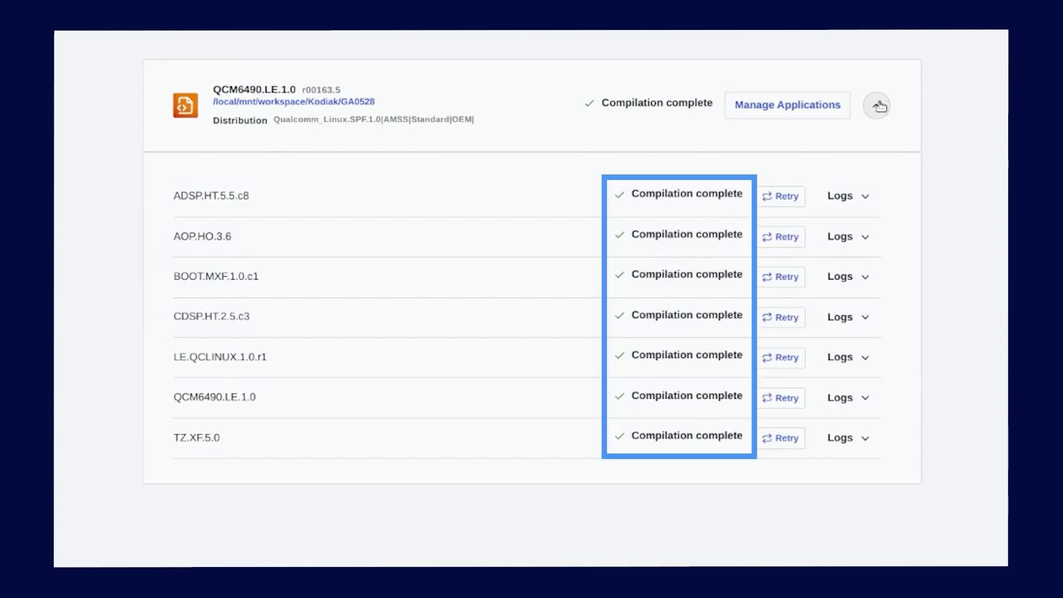
View the LE.QCLINUX.1.0.r1 build log to confirm its final image tasks succeeded.
{"action": "left_click", "coordinate": [876, 105]}
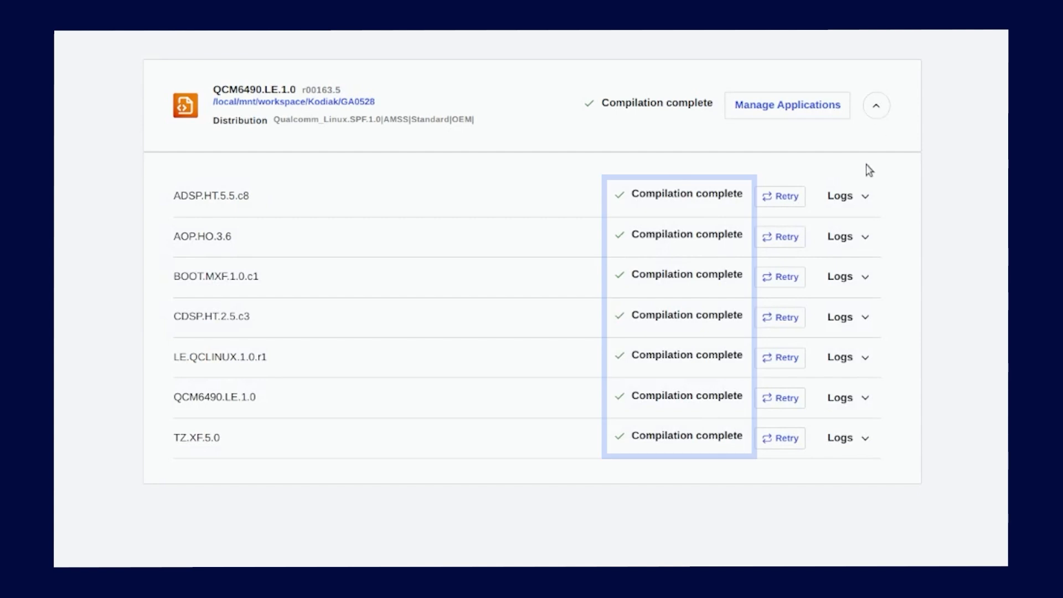
{"action": "left_click", "coordinate": [843, 357]}
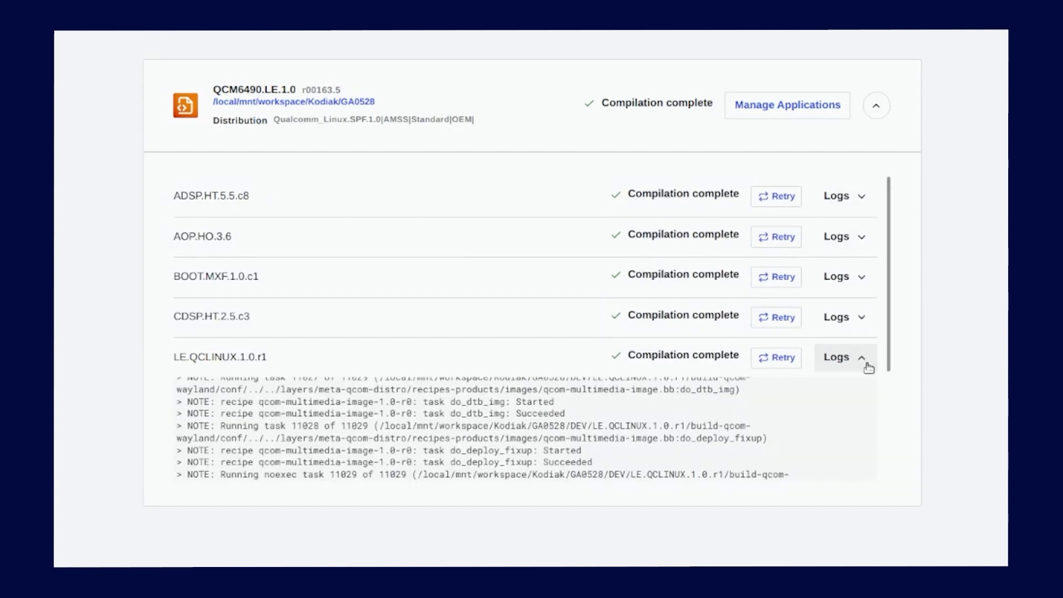
{"action": "mouse_move", "coordinate": [876, 401]}
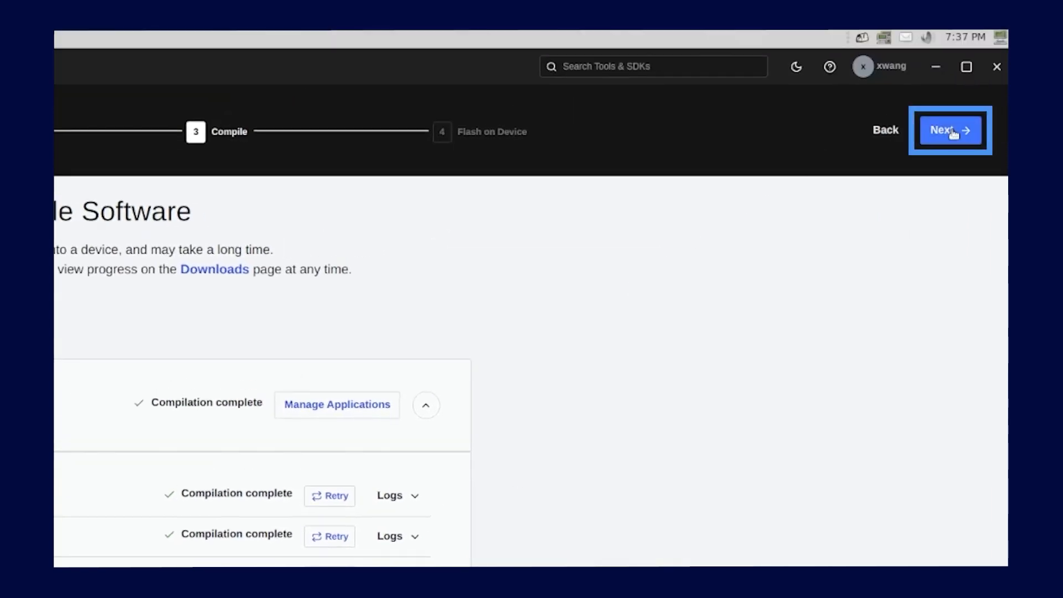
Advance to step 4, Flash on Device, and select the listed Qualcomm USB Composite Device.
{"action": "left_click", "coordinate": [949, 130]}
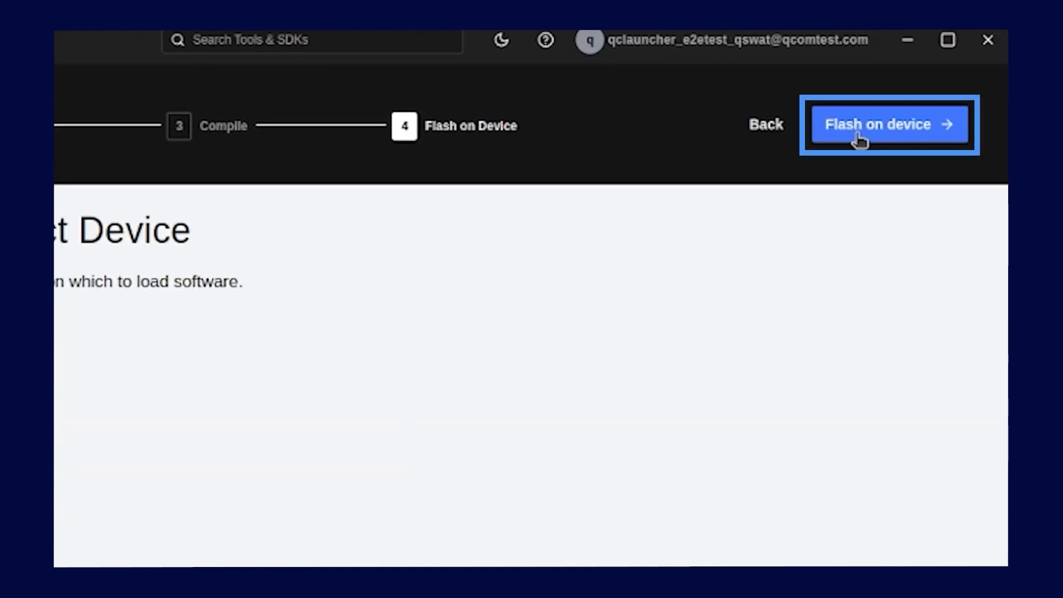
{"action": "left_click", "coordinate": [888, 124]}
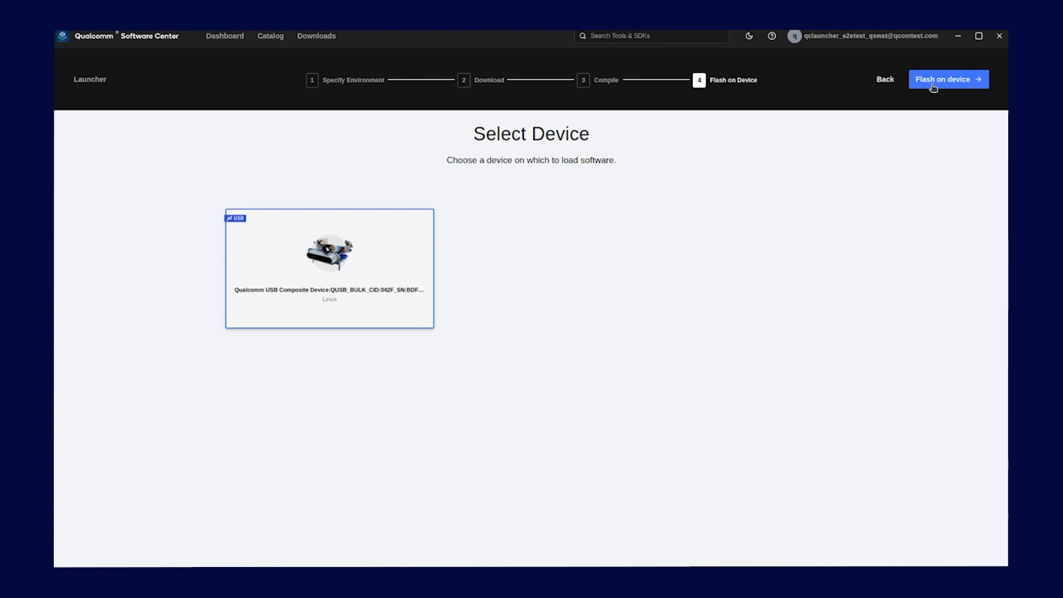
Start flashing QCM6490.LE.1.0 onto device BDFFC1A7 and view its progress and flashing log.
{"action": "left_click", "coordinate": [948, 79]}
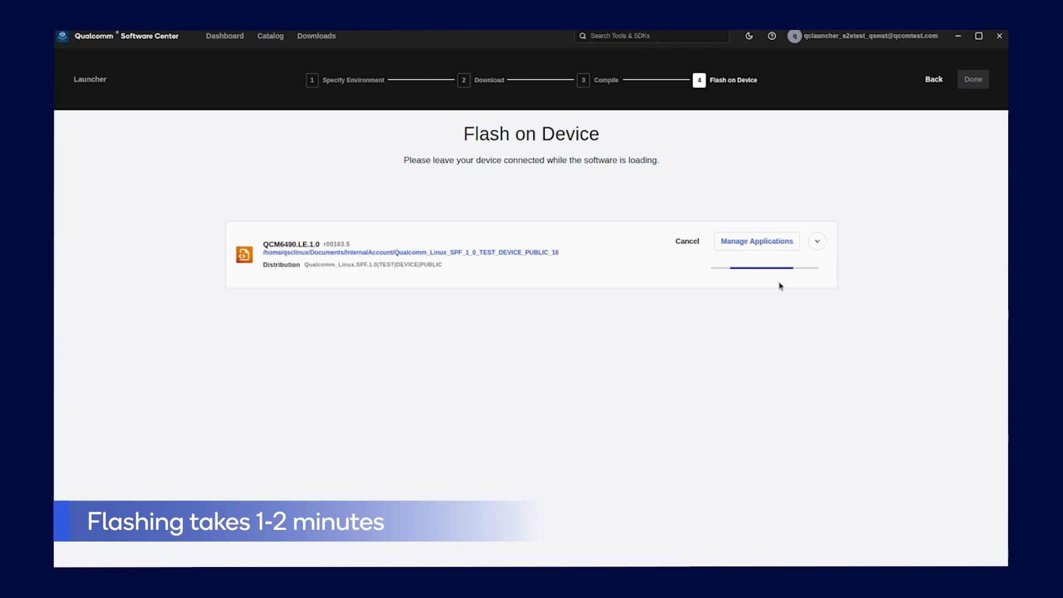
{"action": "left_click", "coordinate": [817, 241]}
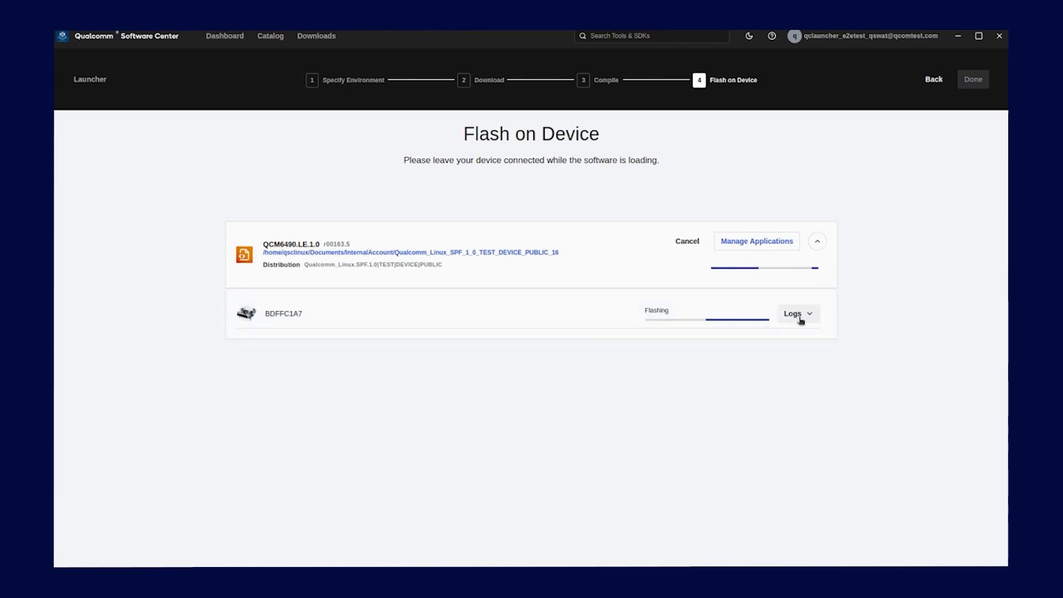
{"action": "left_click", "coordinate": [797, 314]}
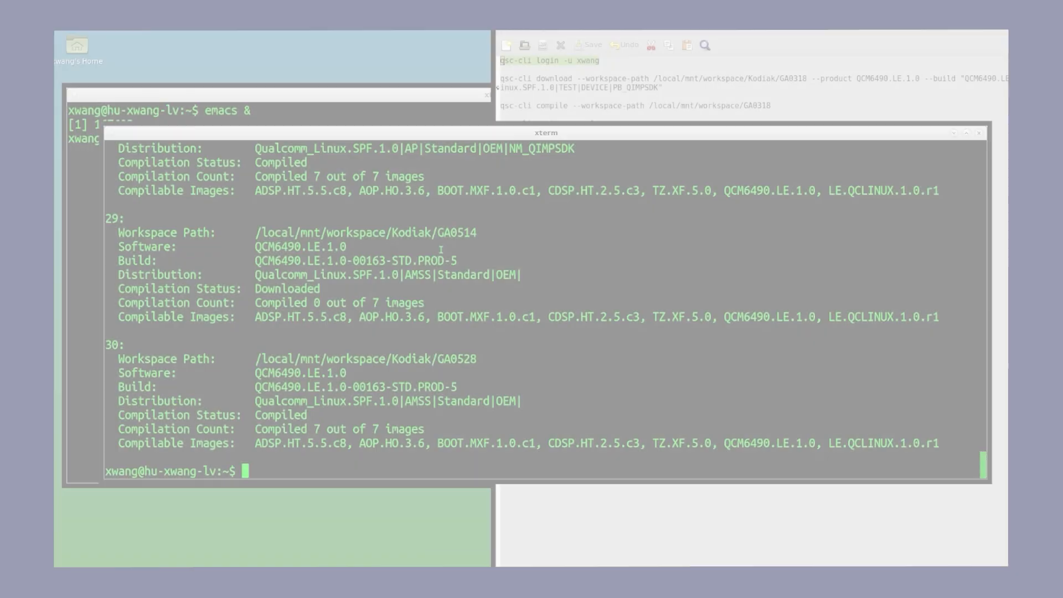
Run qsc-cli login -u <username> and submit the password so login succeeds.
{"action": "type", "text": "q"}
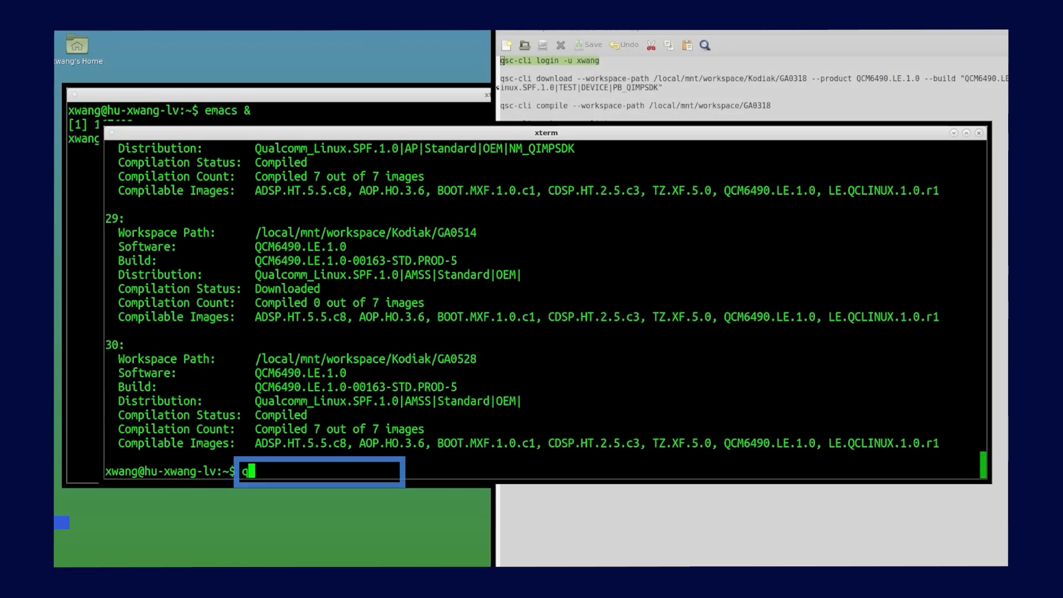
{"action": "type", "text": "sc-cli"}
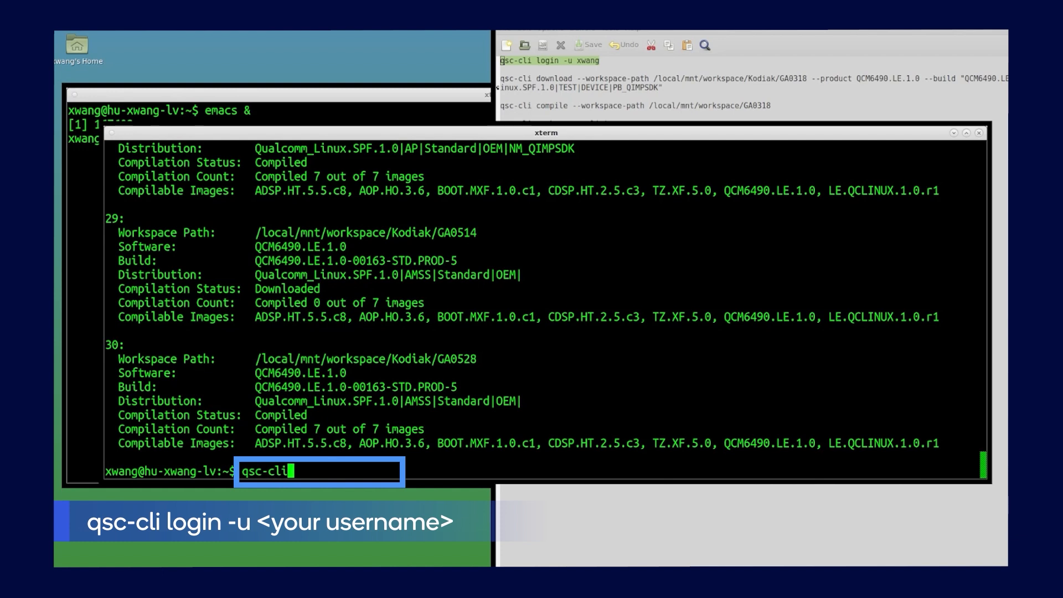
{"action": "type", "text": "login -"}
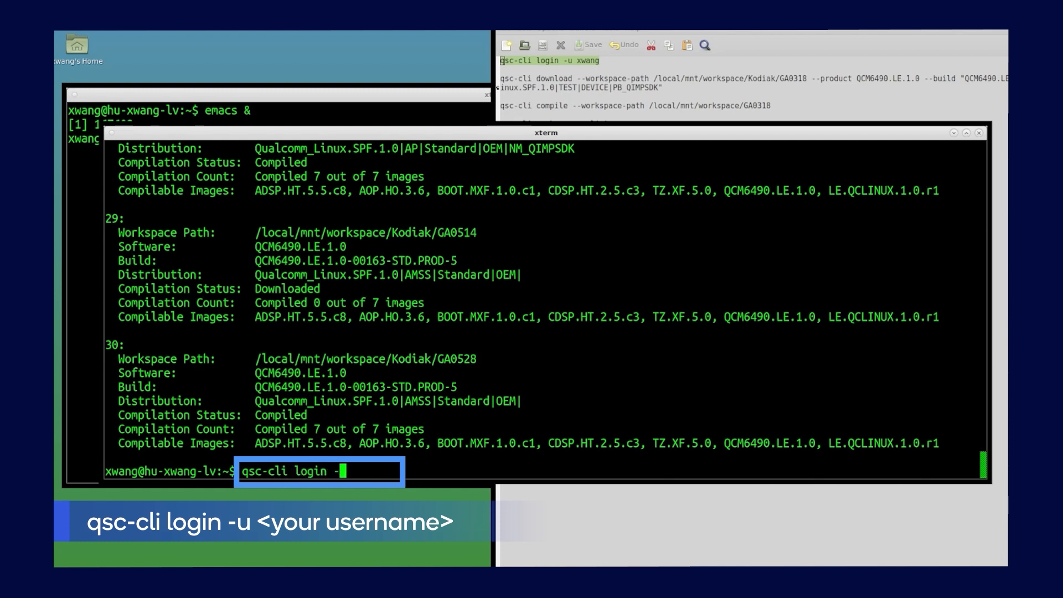
{"action": "key", "text": "Return"}
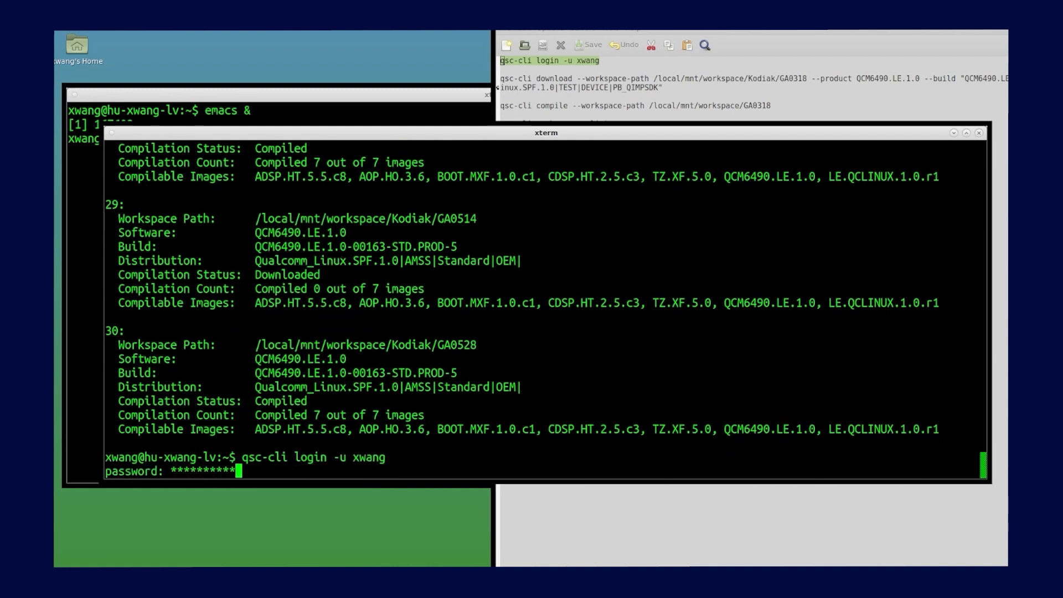
{"action": "key", "text": "Return"}
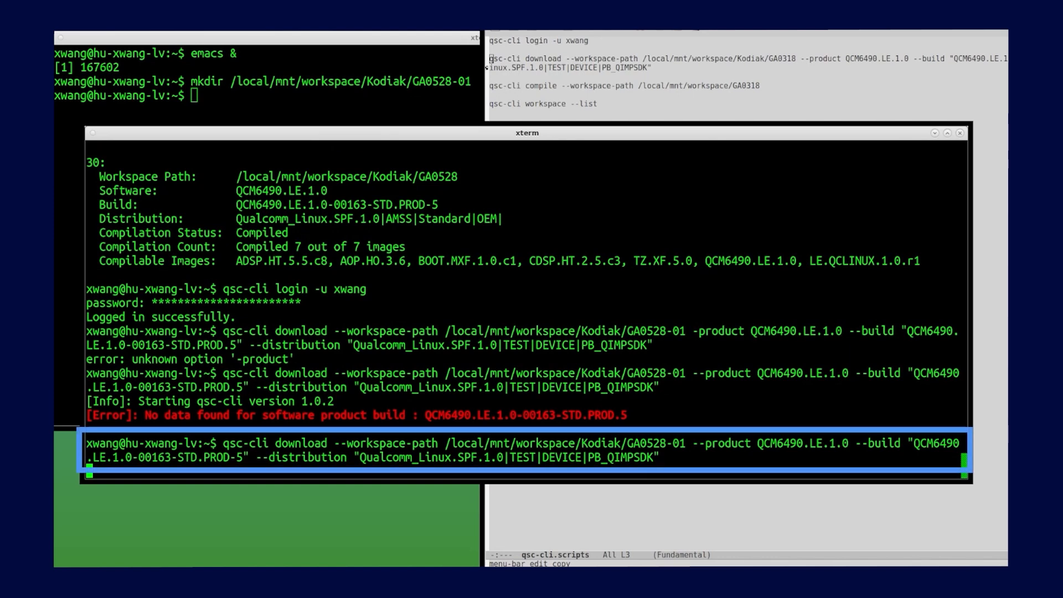
Run the revised qsc-cli download of QCM6490.LE.1.0 into /local/mnt/workspace/Kodiak/GA0528-01.
{"action": "key", "text": "Return"}
{"action": "type", "text": "qsc"}
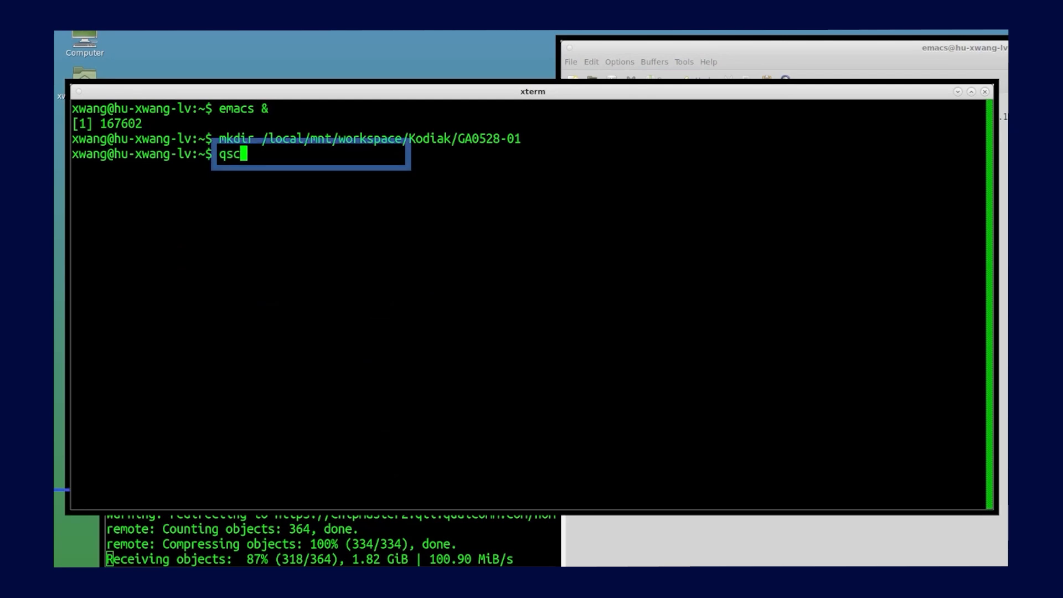
Run qsc-cli workspace --list to show all workspaces with software, build and compilation status.
{"action": "type", "text": "-cli workspace"}
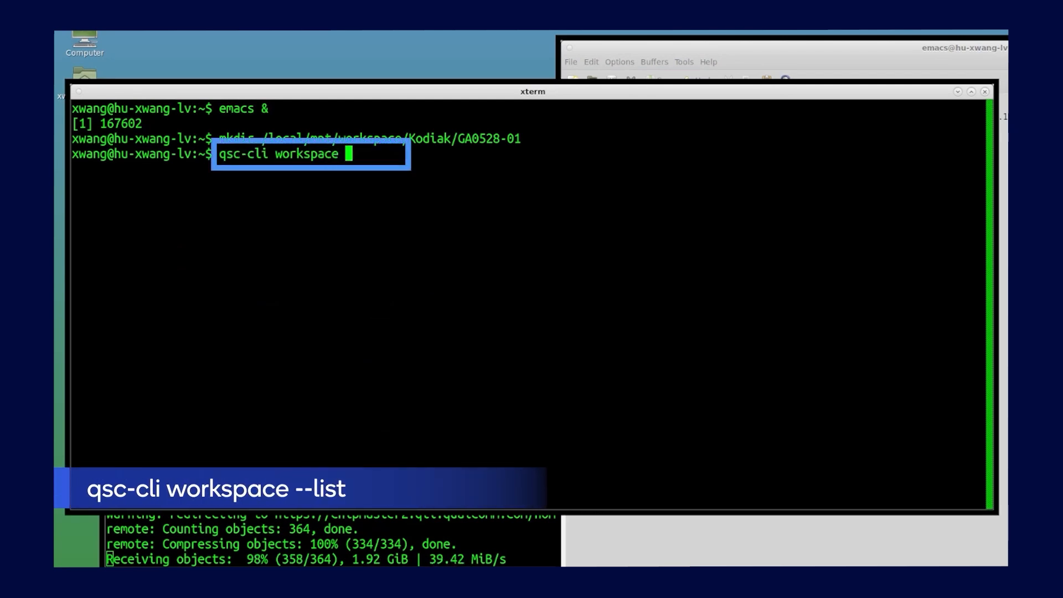
{"action": "key", "text": "Return"}
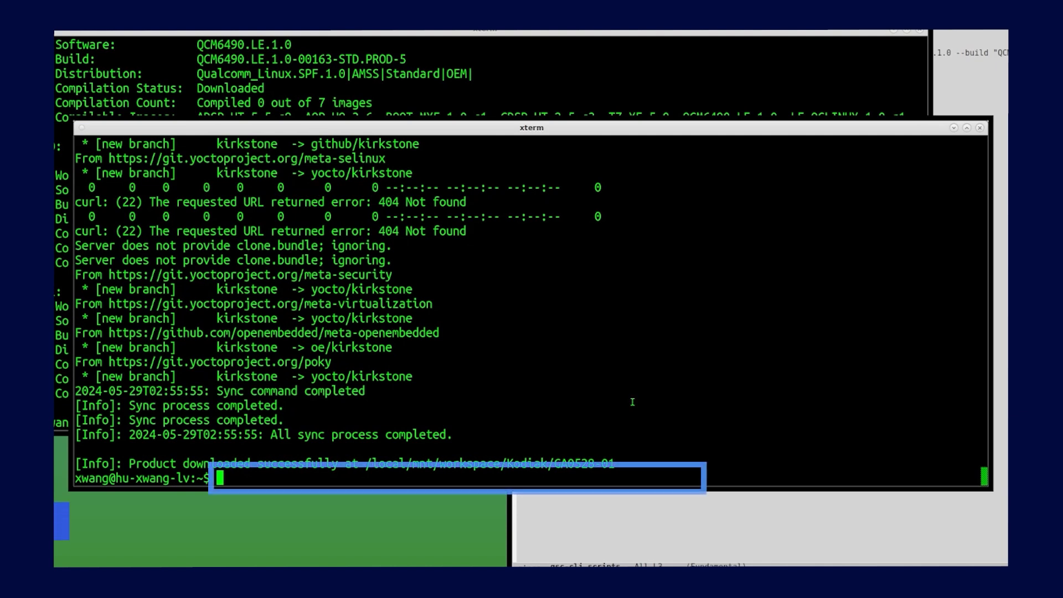
Run qsc-cli compile --workspace-path /local/mnt/workspace/Kodiak/GA0528-01 to compile the downloaded software.
{"action": "type", "text": "qsc-cli"}
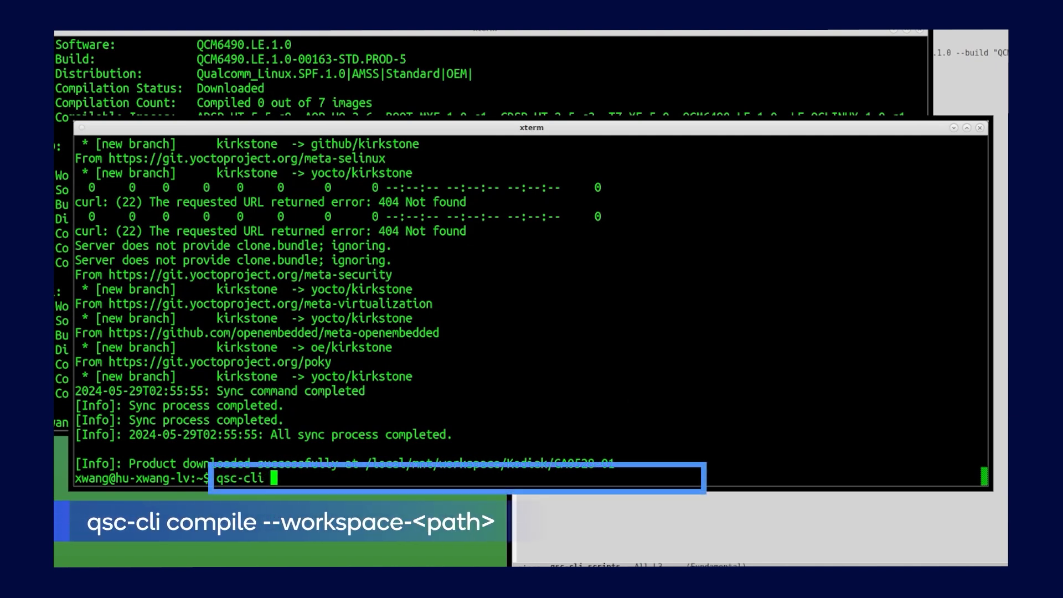
{"action": "type", "text": "compile --wor"}
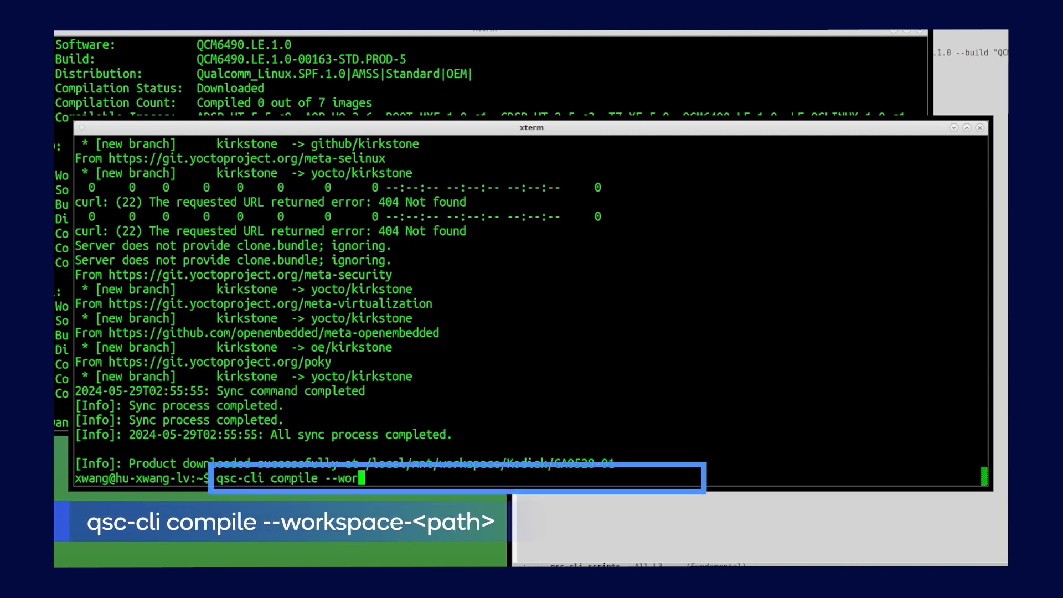
{"action": "type", "text": "kspace-path /local/mnt/workspace/"}
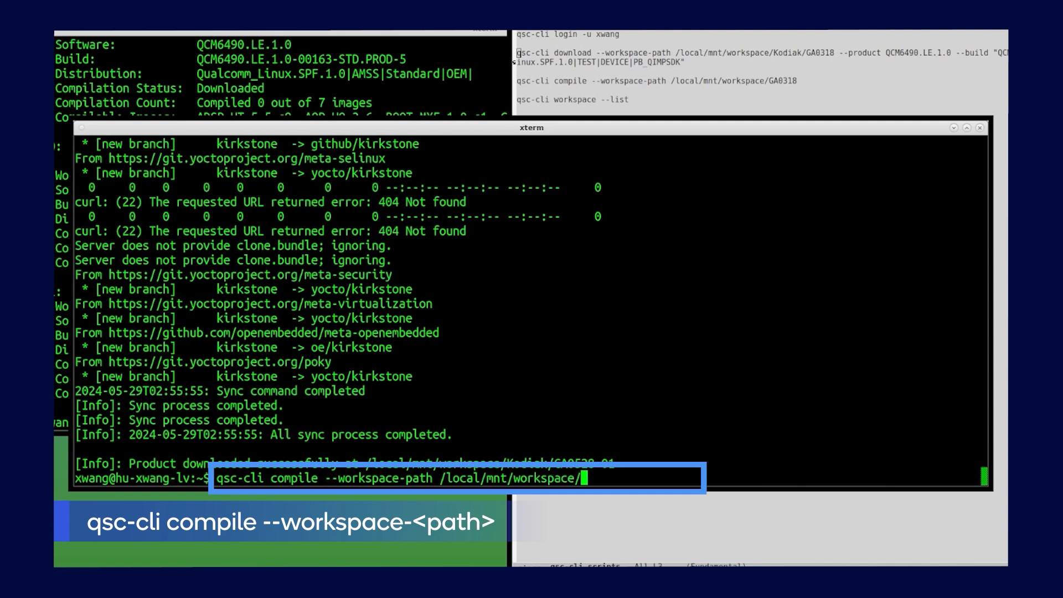
{"action": "type", "text": "Kodiak/GA0528-01"}
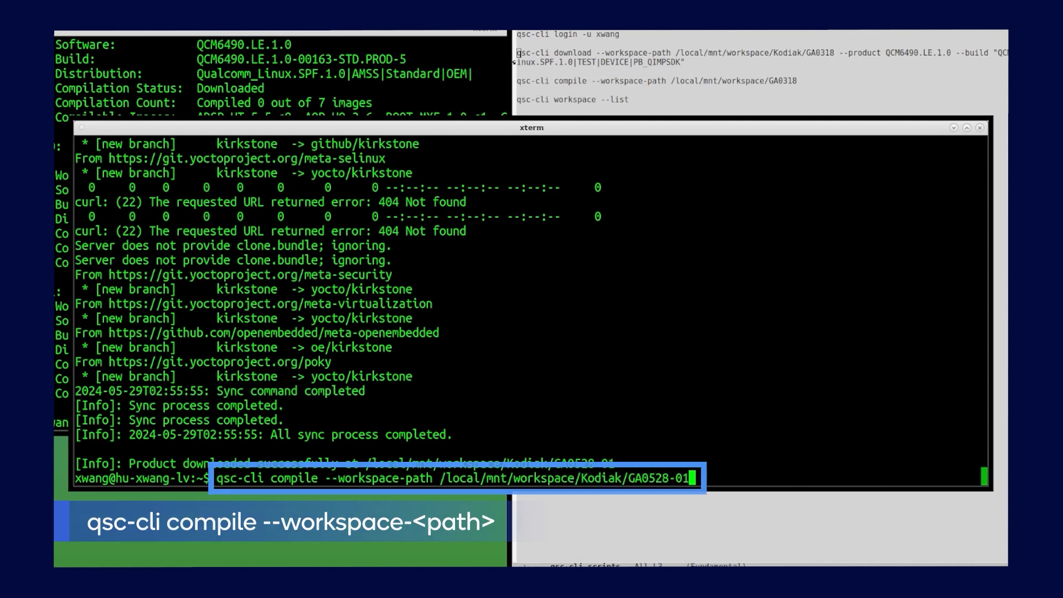
{"action": "key", "text": "Return"}
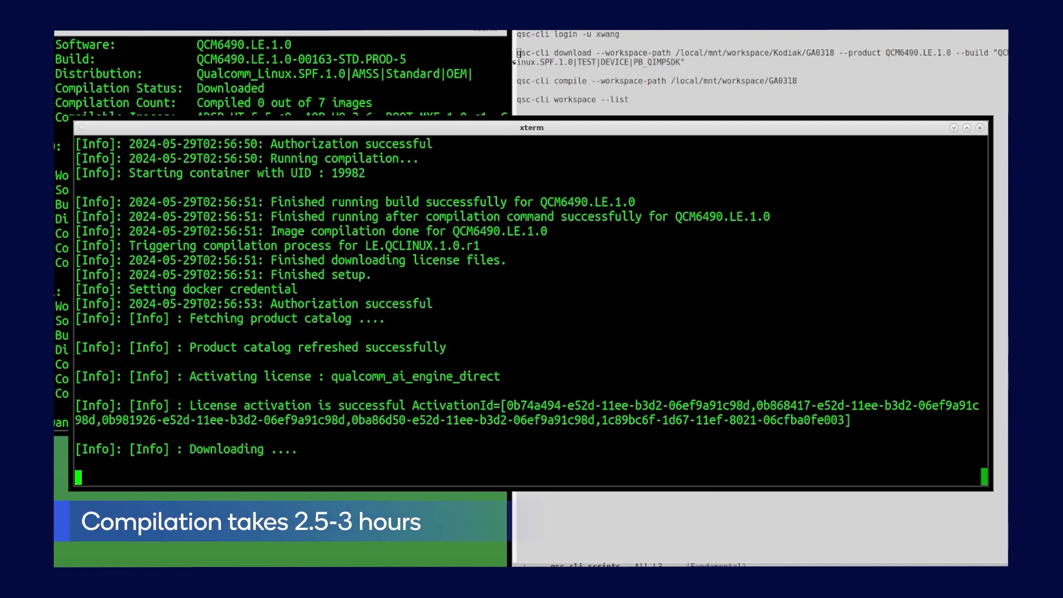